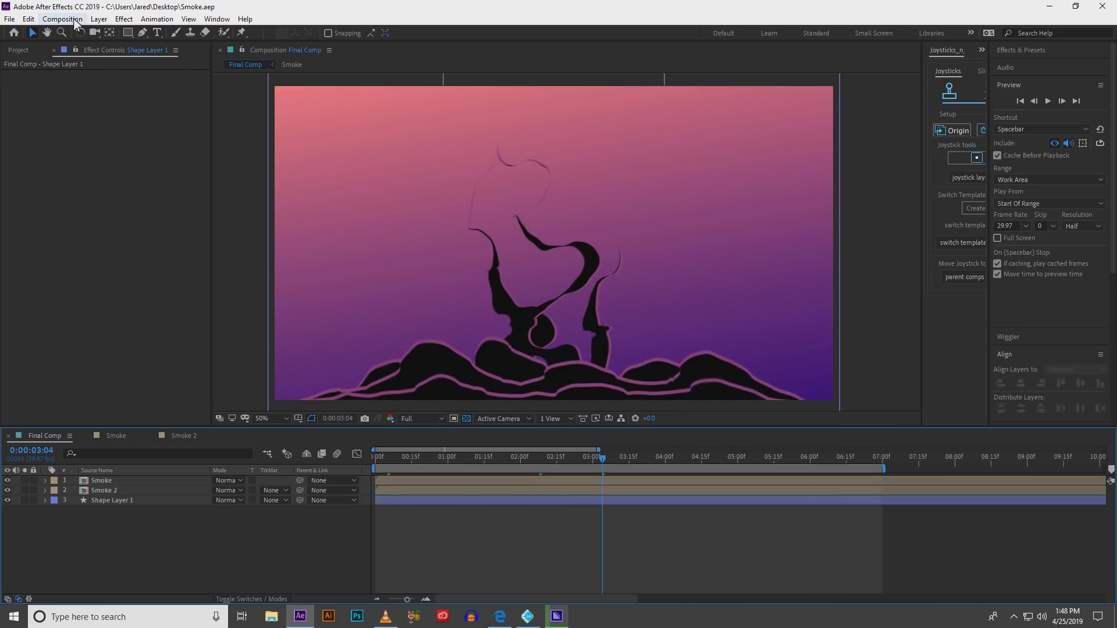
# Step: Create a new 1920x1080 composition named Smoke with duration 0:00:10:00
pyautogui.click(61, 18)
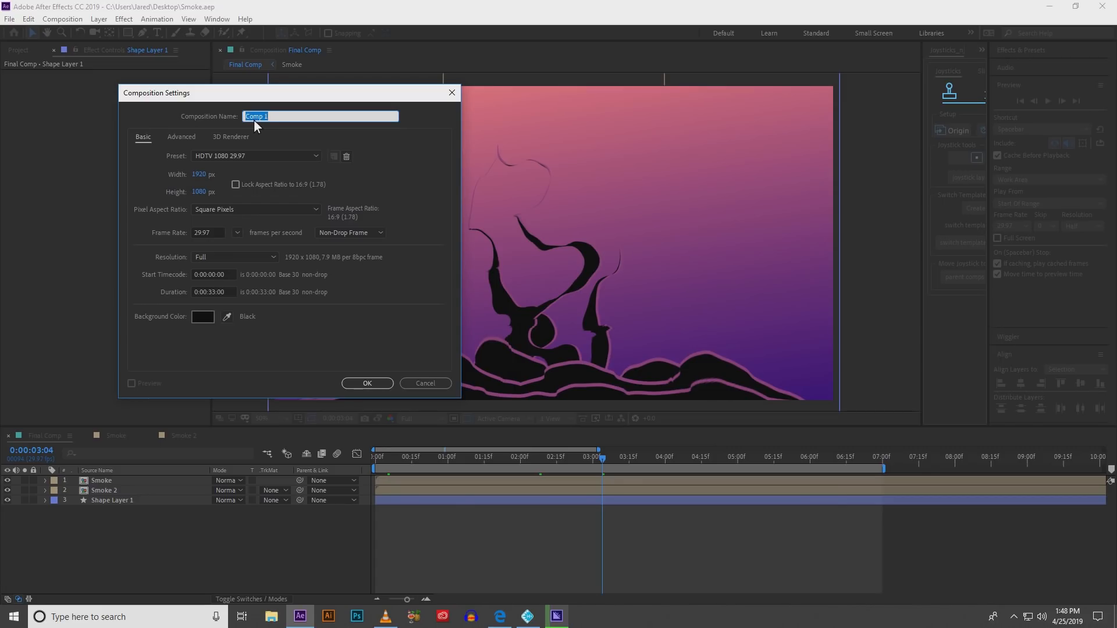
pyautogui.write('Smoke')
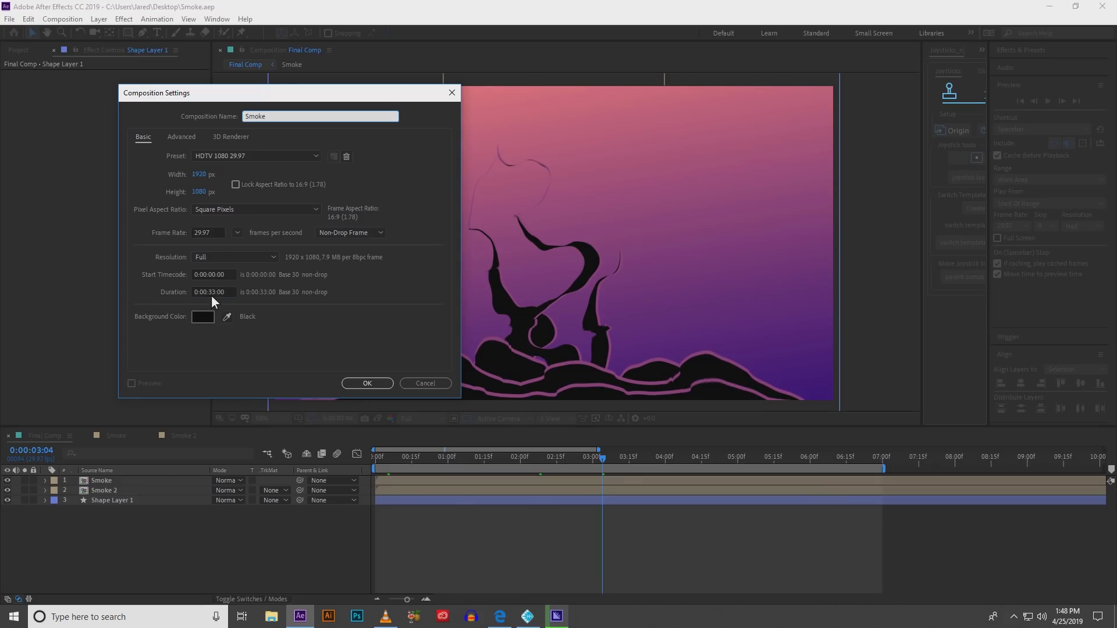
pyautogui.click(212, 292)
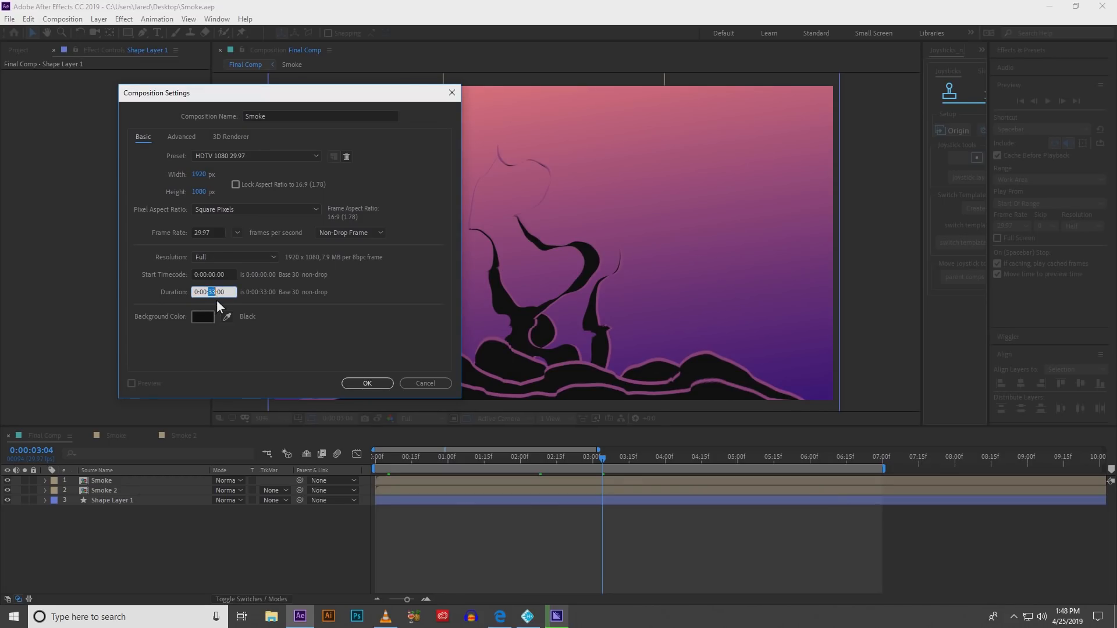
pyautogui.write('0:00:10:00')
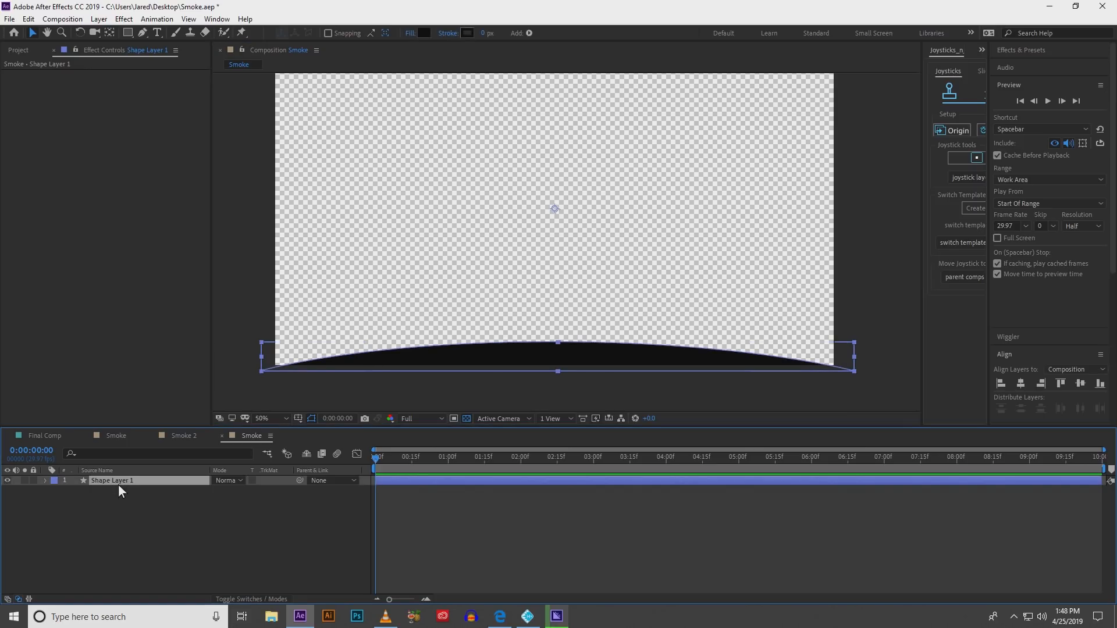
# Step: Add an Inner Shadow layer style to Shape Layer 1 with Normal blend mode
pyautogui.rightClick(118, 491)
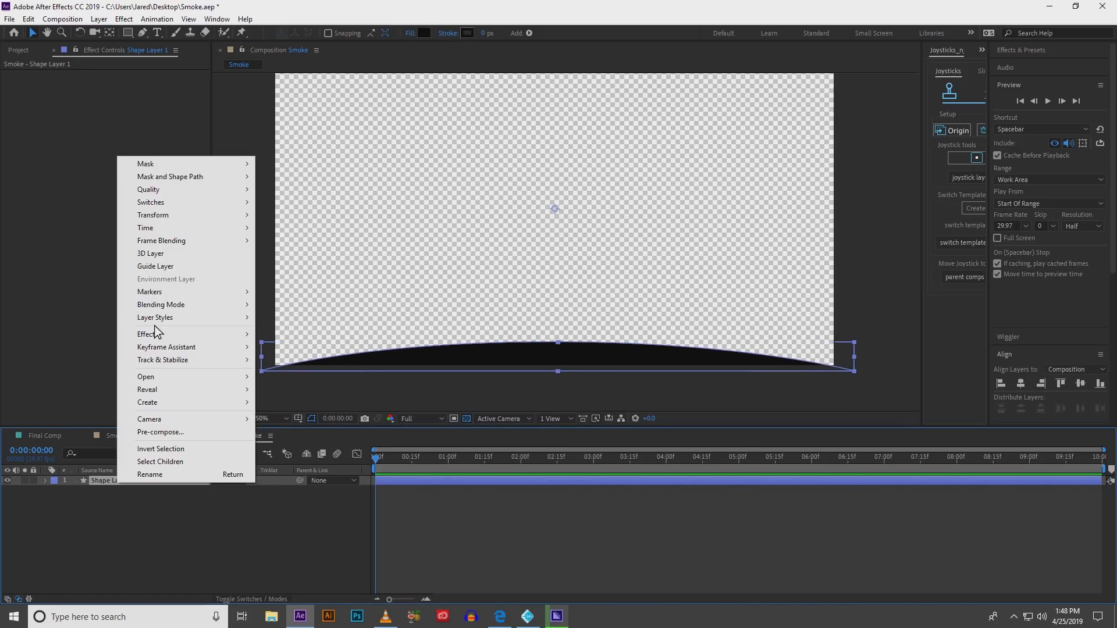
pyautogui.moveTo(155, 316)
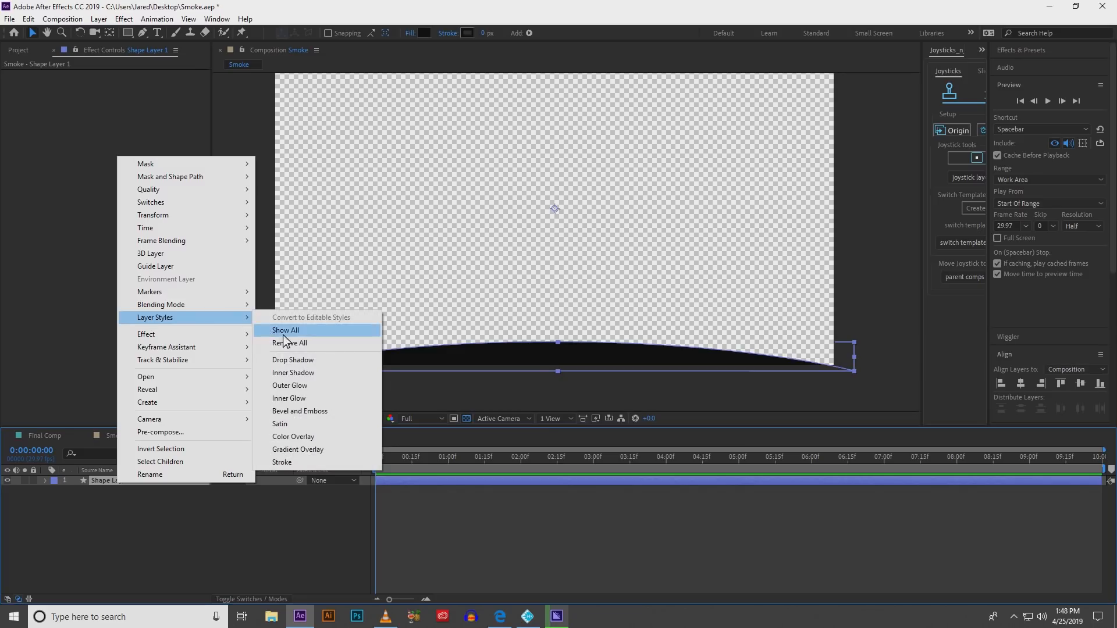
pyautogui.moveTo(292, 398)
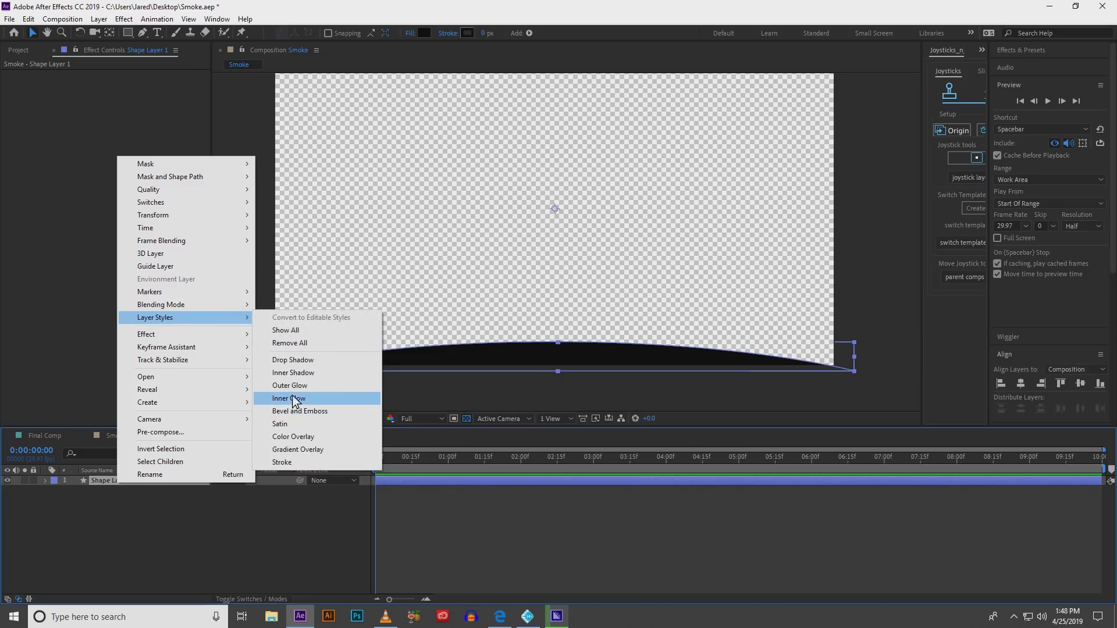
pyautogui.click(293, 372)
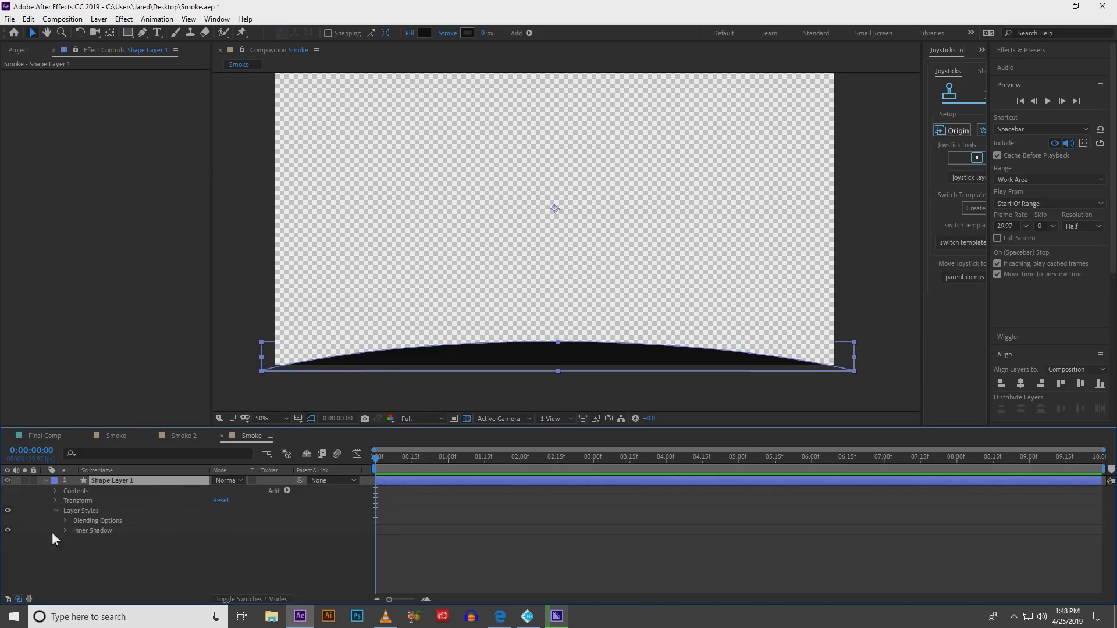
pyautogui.click(65, 531)
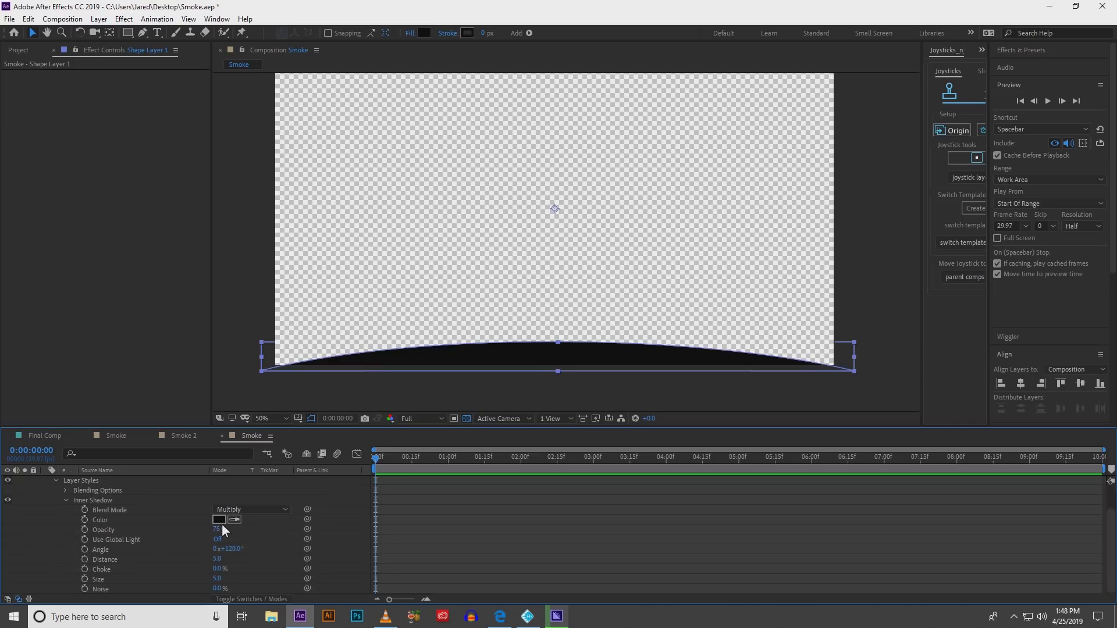
pyautogui.click(252, 510)
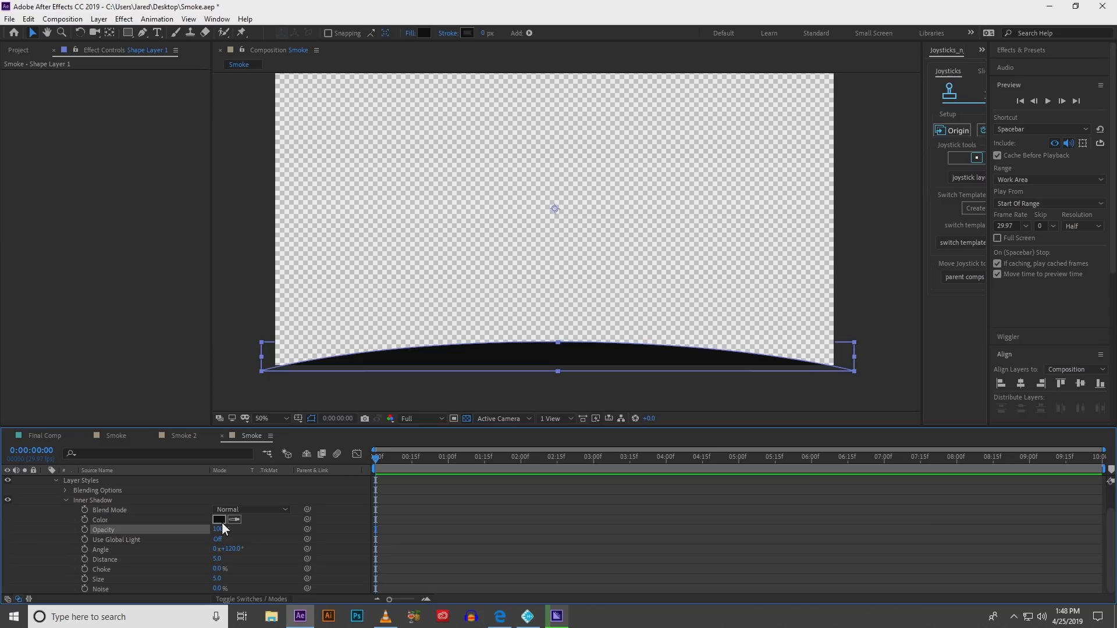
# Step: Colour the inner shadow light purple and raise its distance to thicken the rim
pyautogui.click(220, 519)
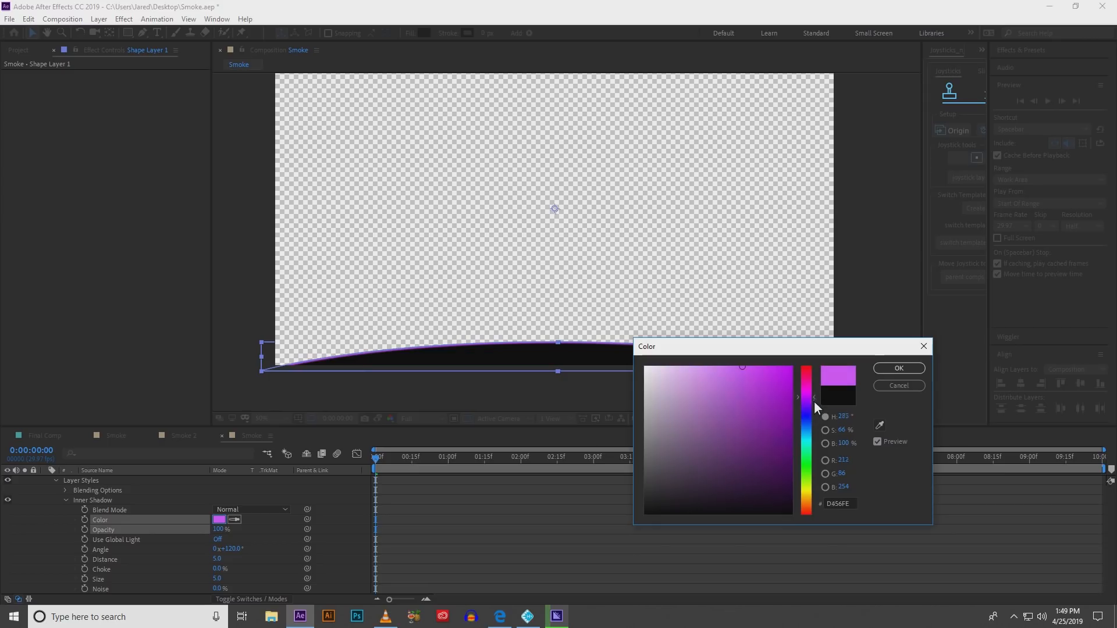
pyautogui.click(759, 392)
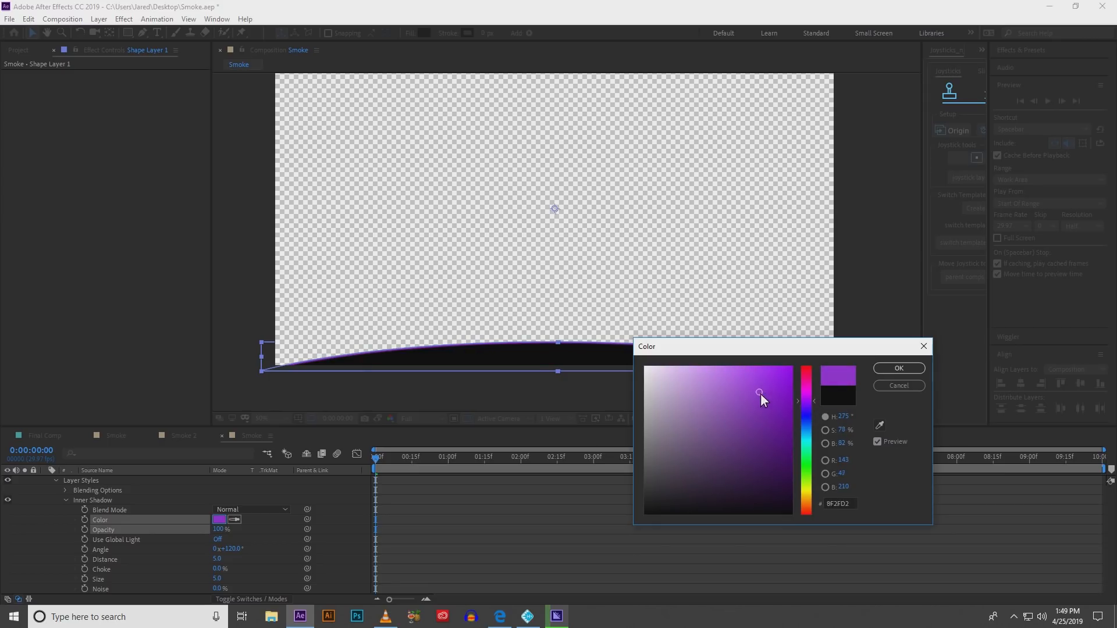
pyautogui.click(751, 378)
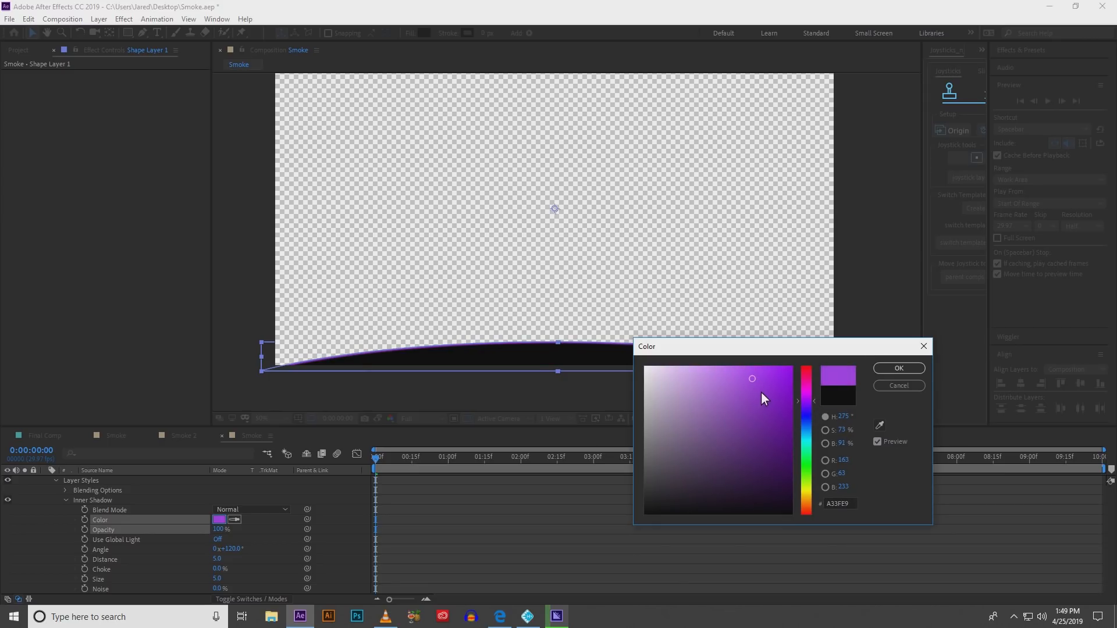
pyautogui.click(897, 369)
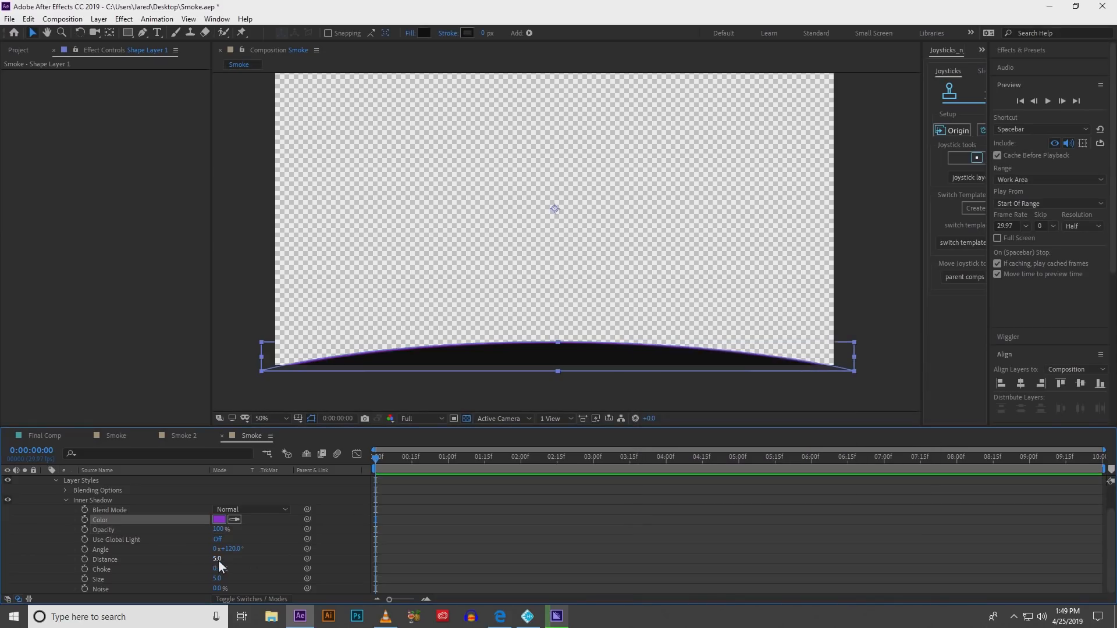
pyautogui.moveTo(217, 559); pyautogui.dragTo(228, 559)
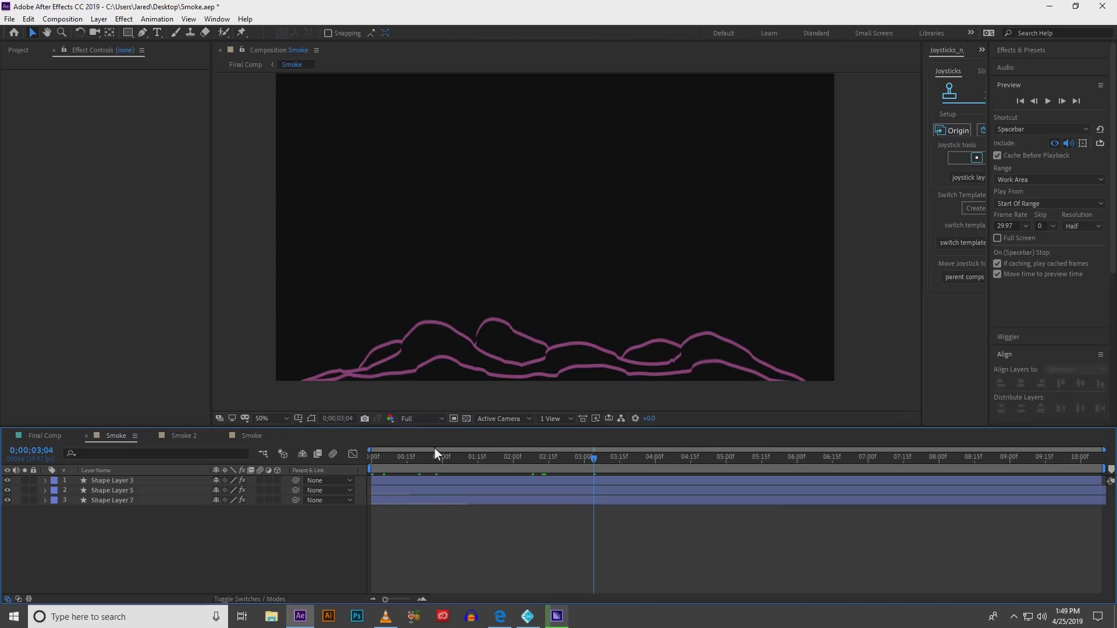
pyautogui.click(370, 456)
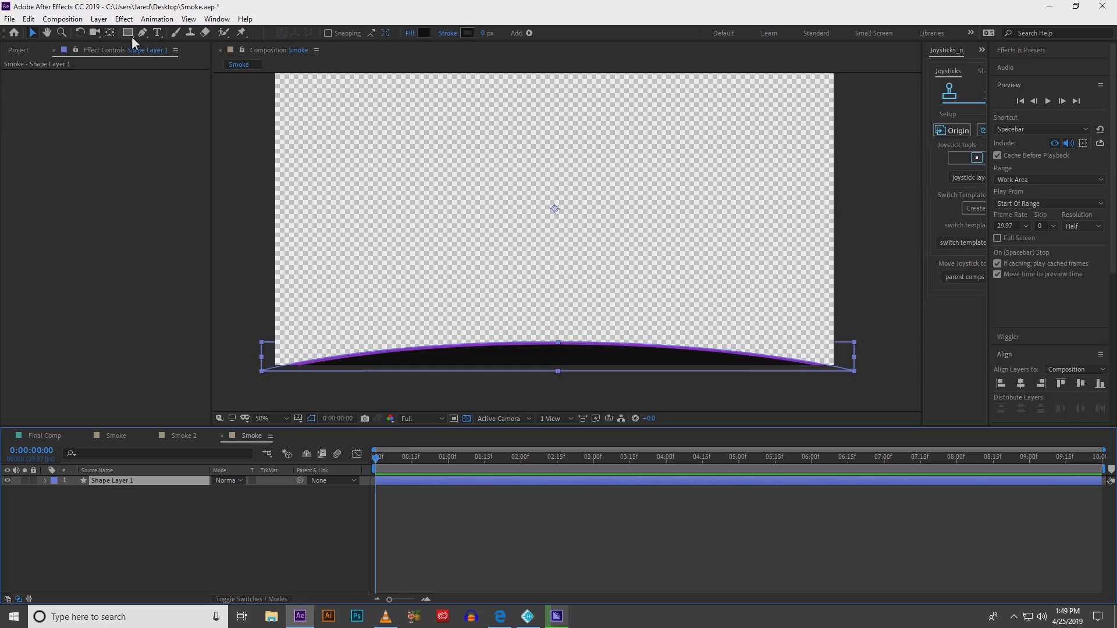
# Step: Apply a Wave Warp effect to the mound with Circle wave type
pyautogui.click(123, 19)
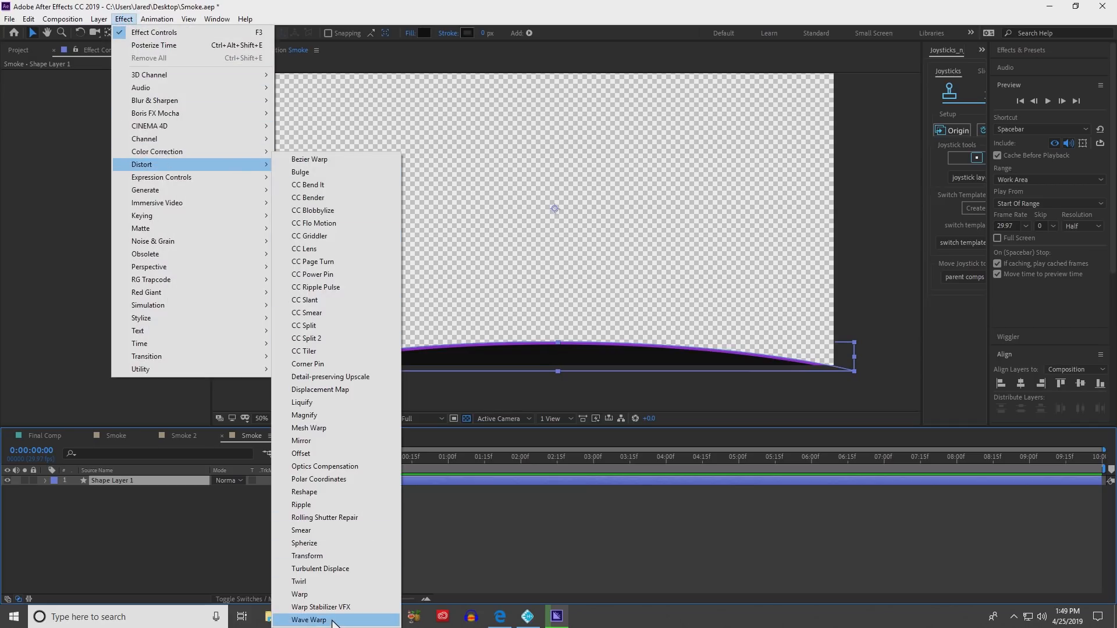
pyautogui.click(309, 620)
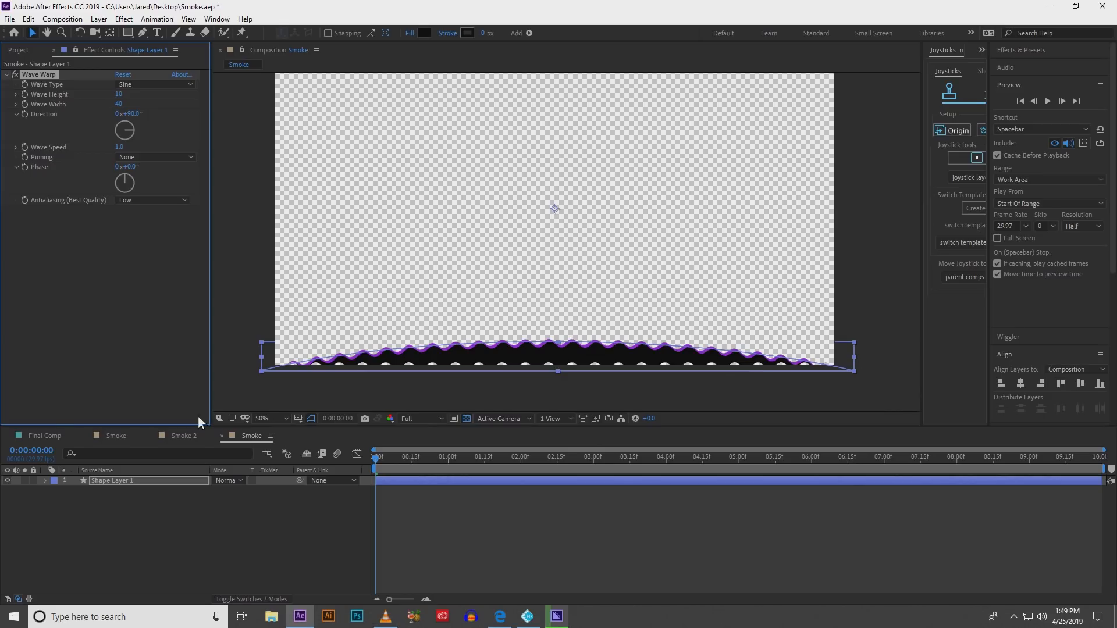
pyautogui.moveTo(132, 338)
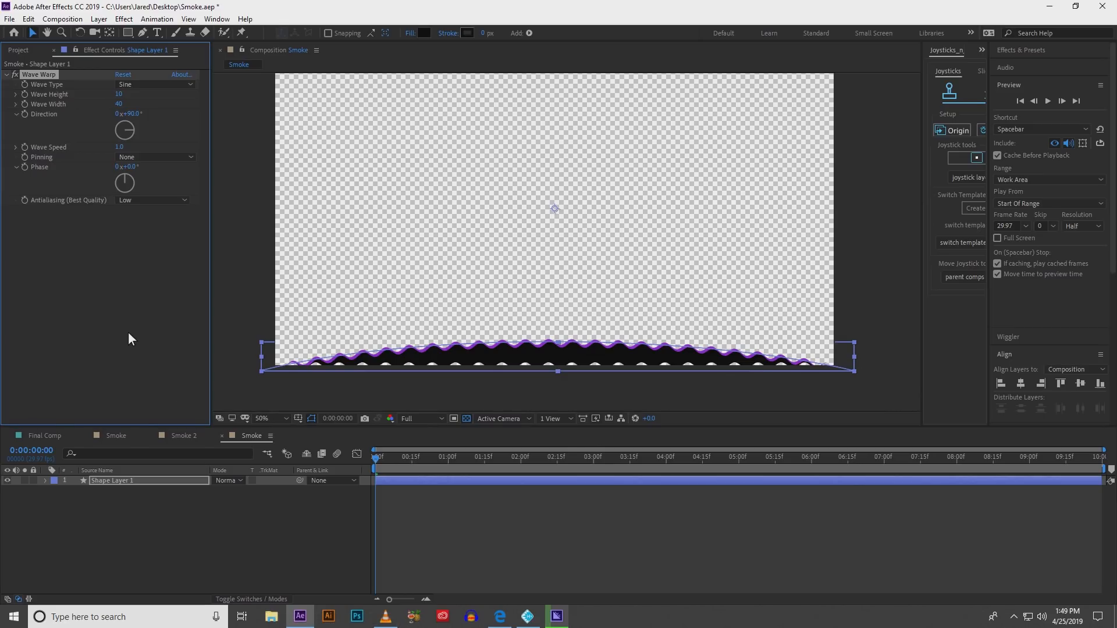
pyautogui.moveTo(155, 83)
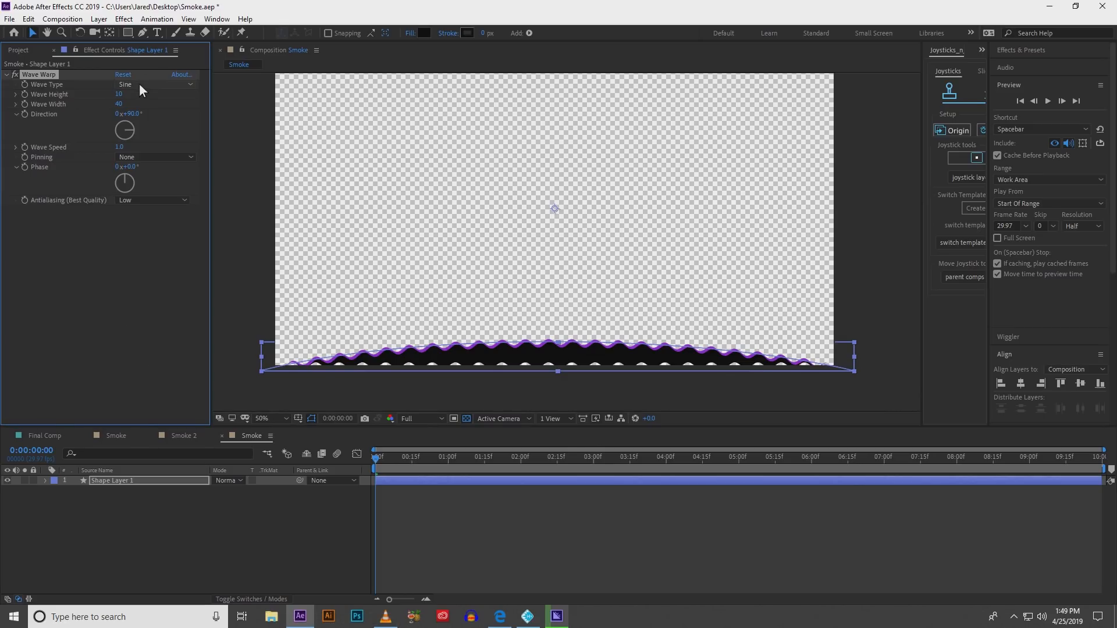
pyautogui.click(154, 84)
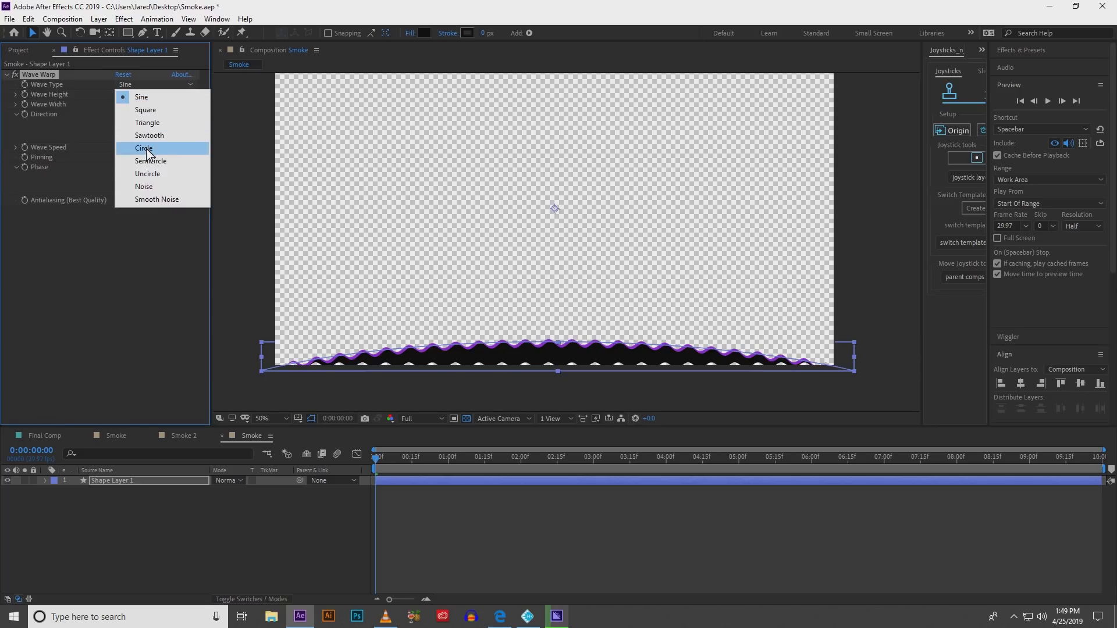
pyautogui.click(141, 148)
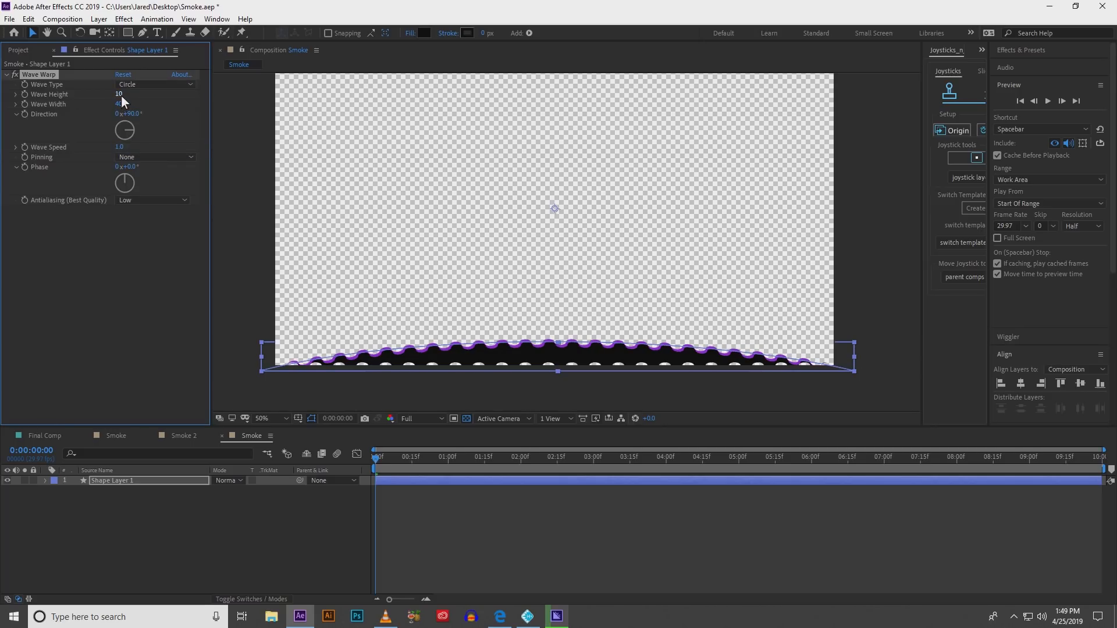
# Step: Adjust the wave height and pin the waves at the Horizontal Edges
pyautogui.click(121, 94)
pyautogui.write('135')
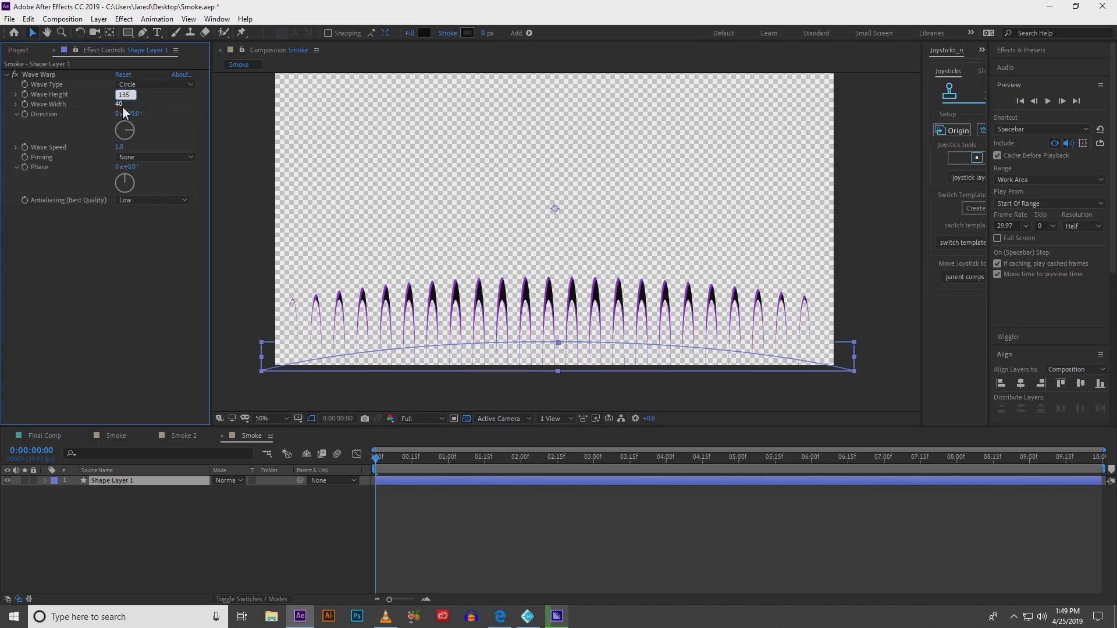
pyautogui.write('225')
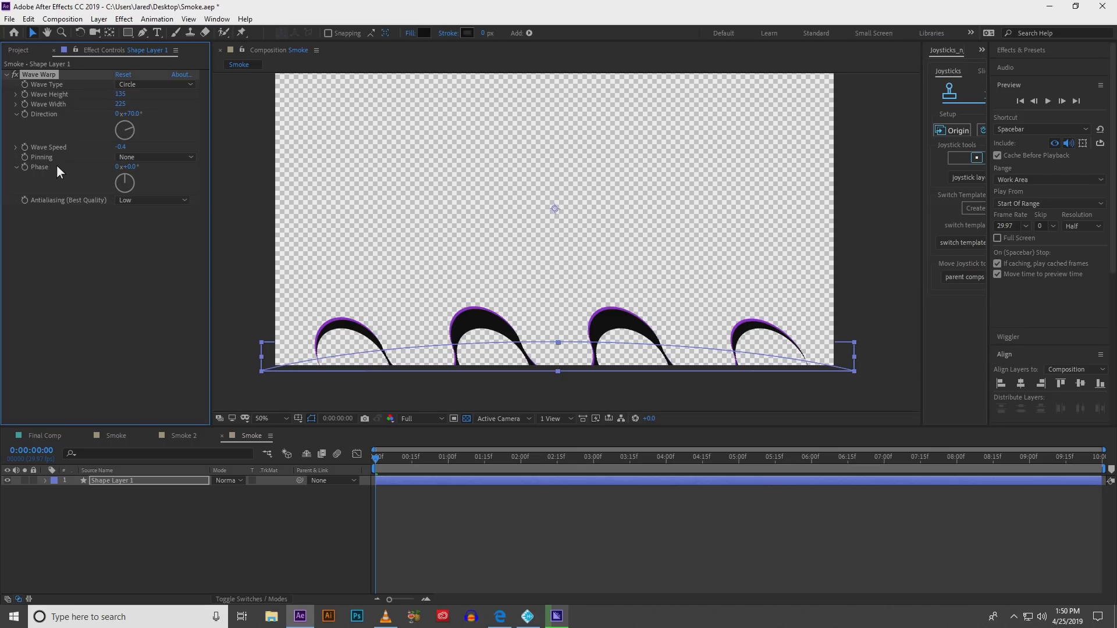
pyautogui.click(154, 157)
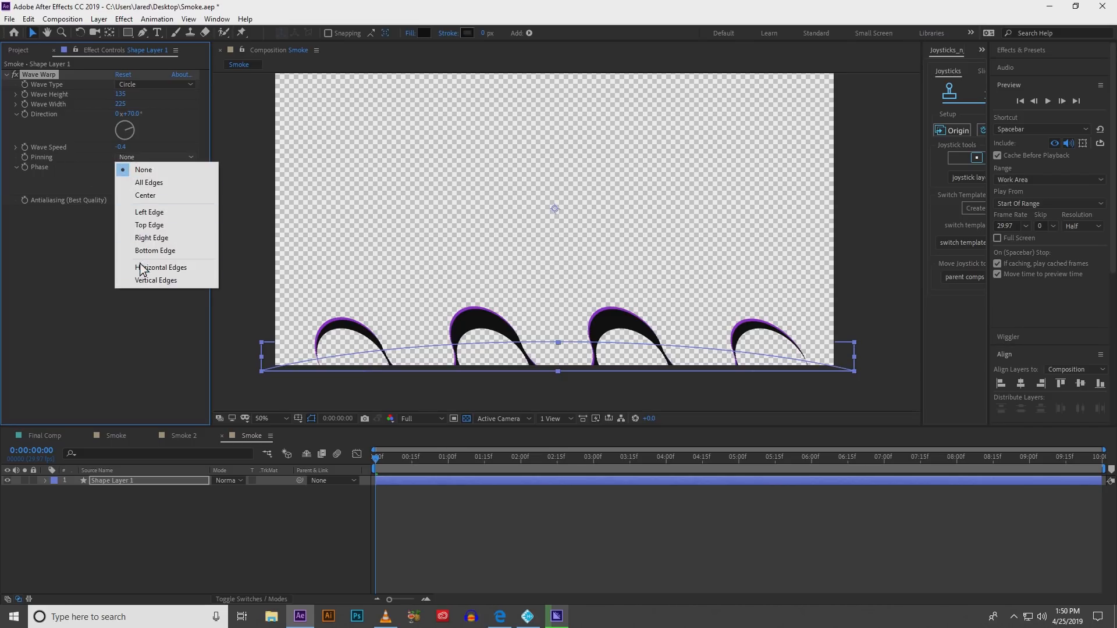
pyautogui.click(161, 268)
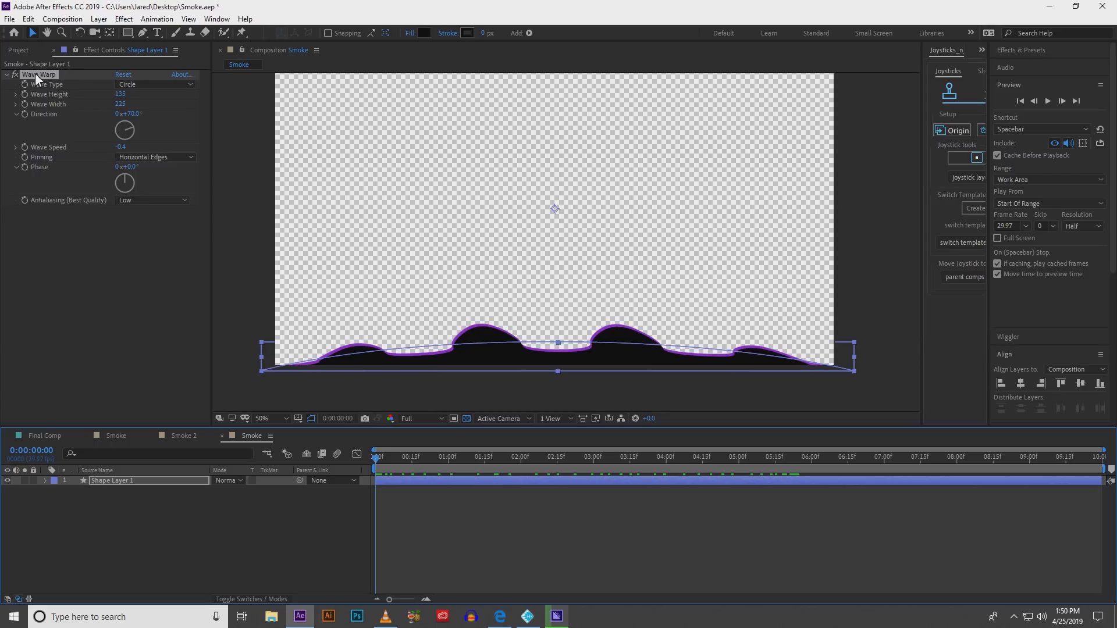
pyautogui.moveTo(42, 144)
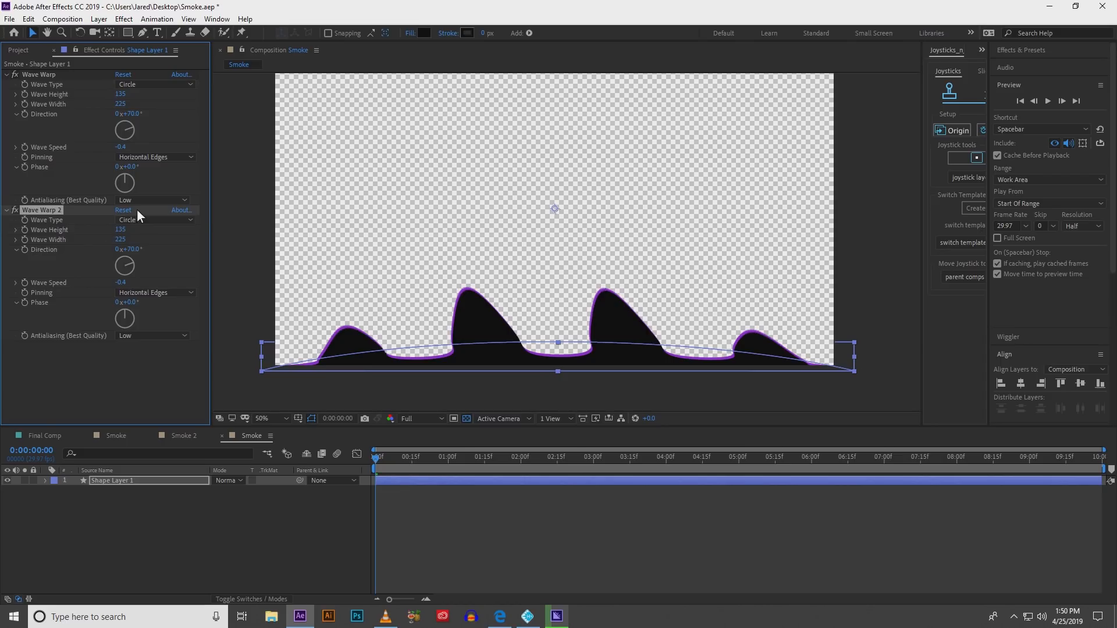
# Step: Set Wave Warp 2 to Semicircle waves with height 45 and a narrower width
pyautogui.click(153, 220)
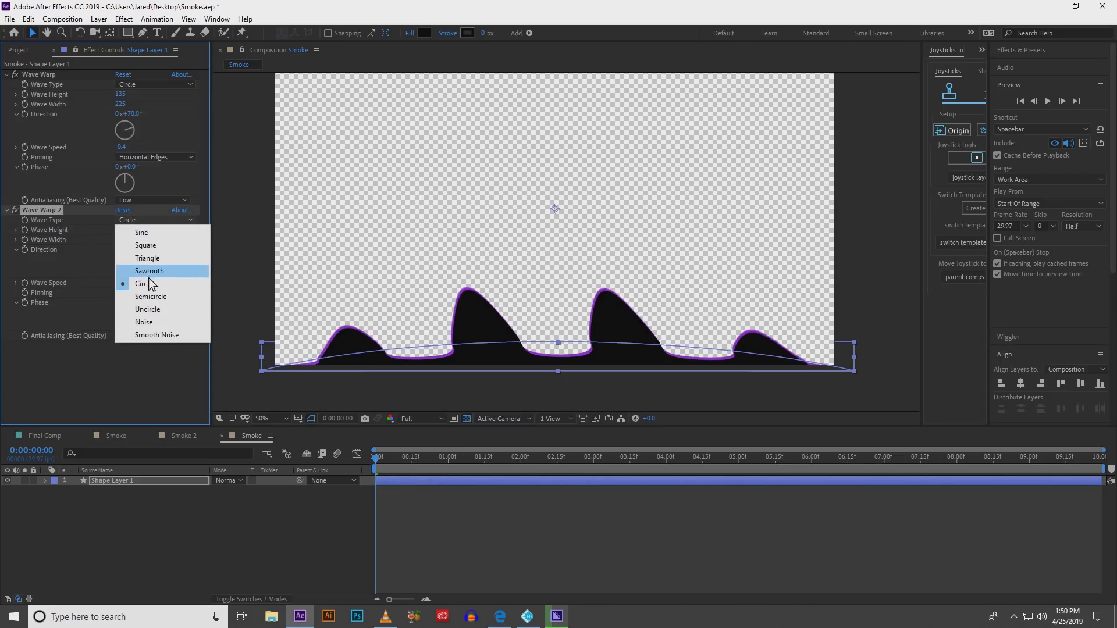
pyautogui.click(150, 296)
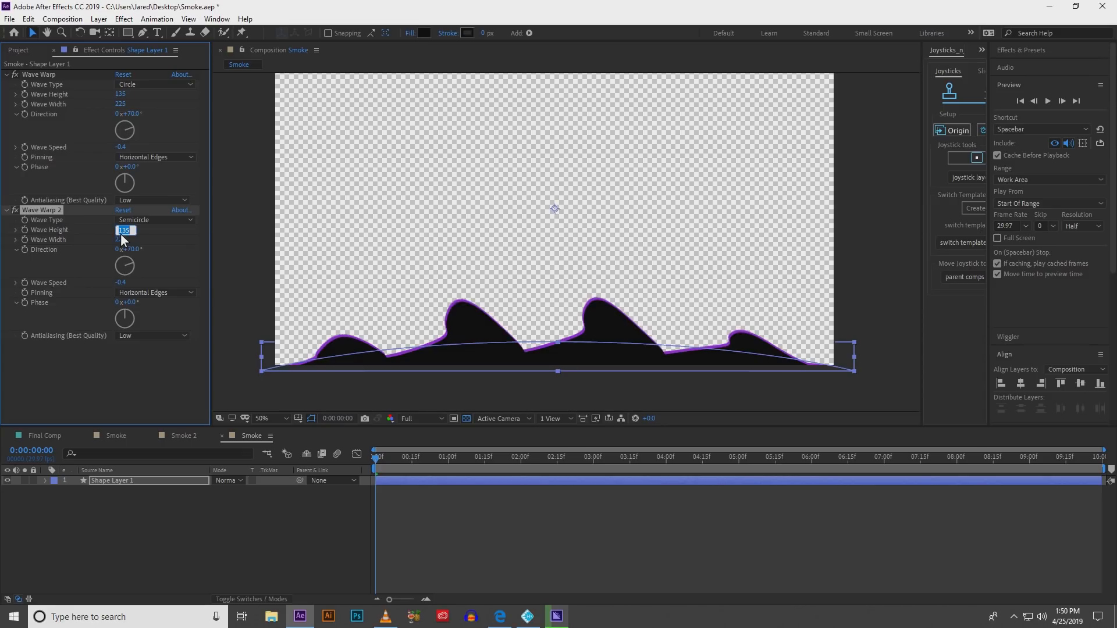
pyautogui.write('45')
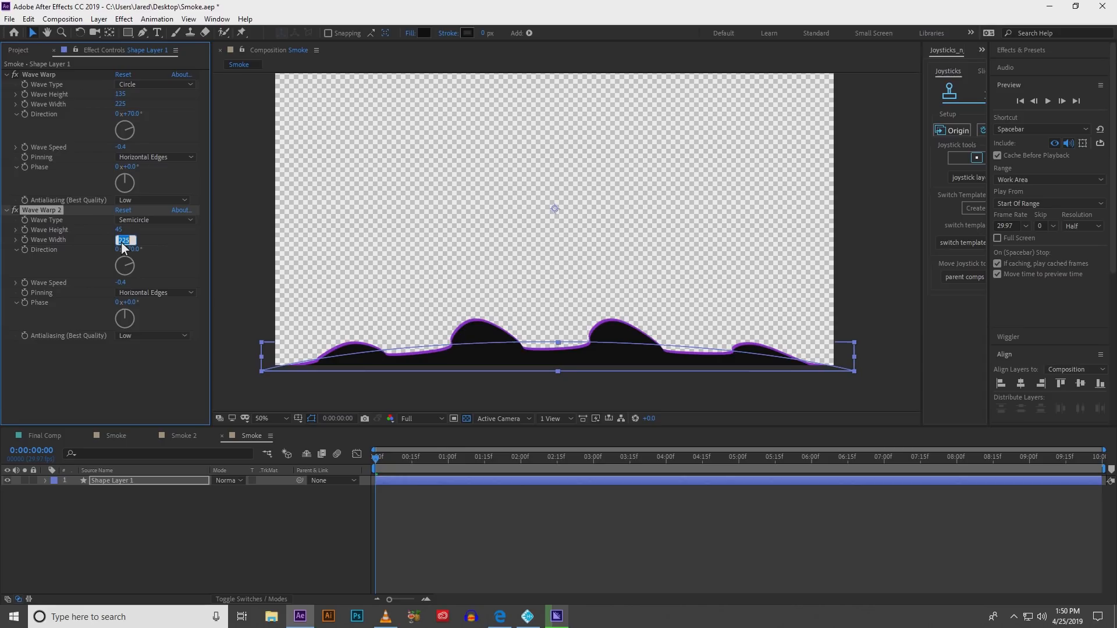
pyautogui.write('25')
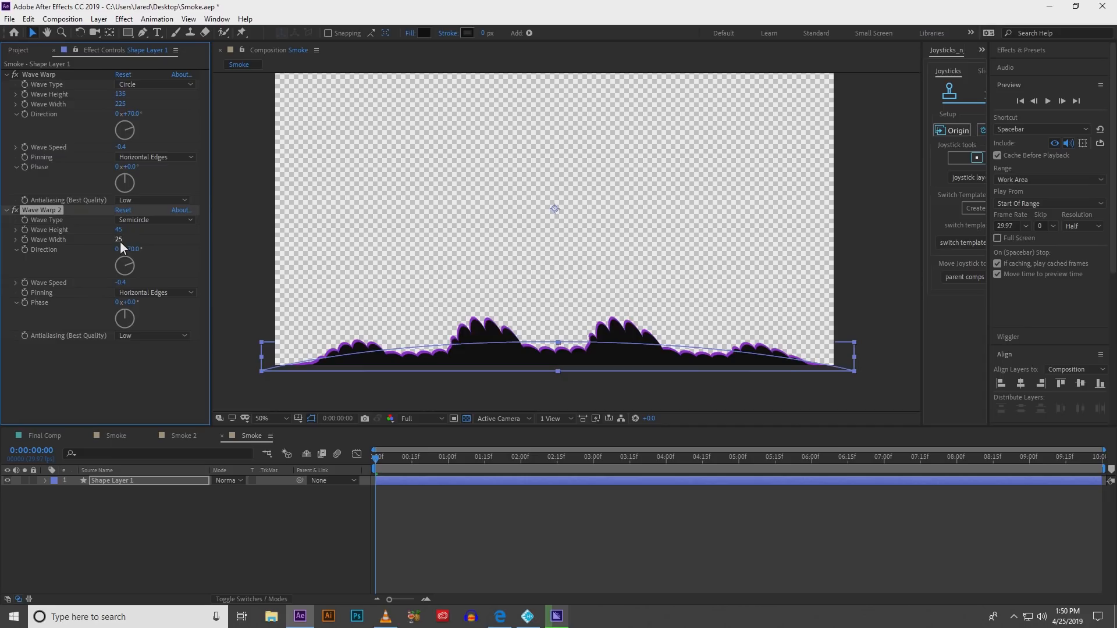
pyautogui.doubleClick(118, 240)
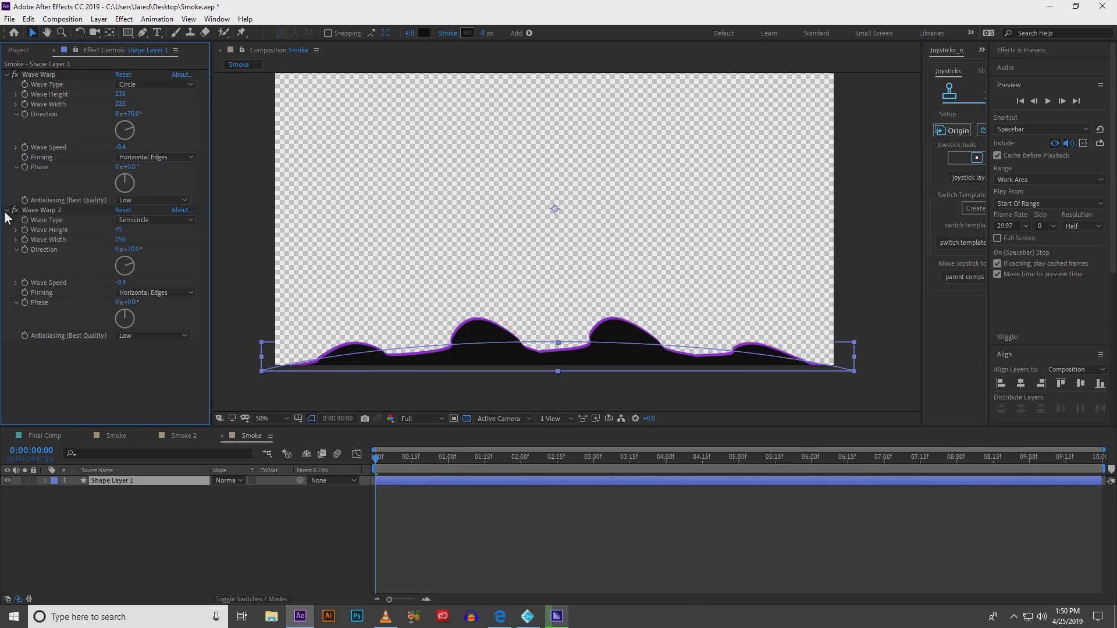
pyautogui.moveTo(409, 504)
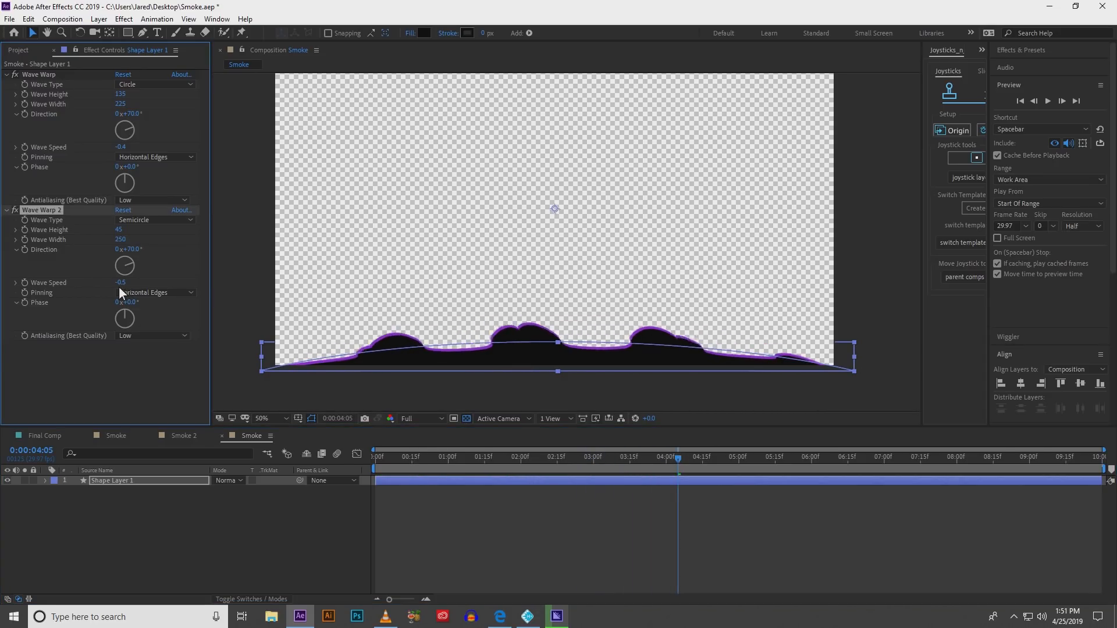
# Step: Scrub the timeline to preview the layered wave motion
pyautogui.click(439, 456)
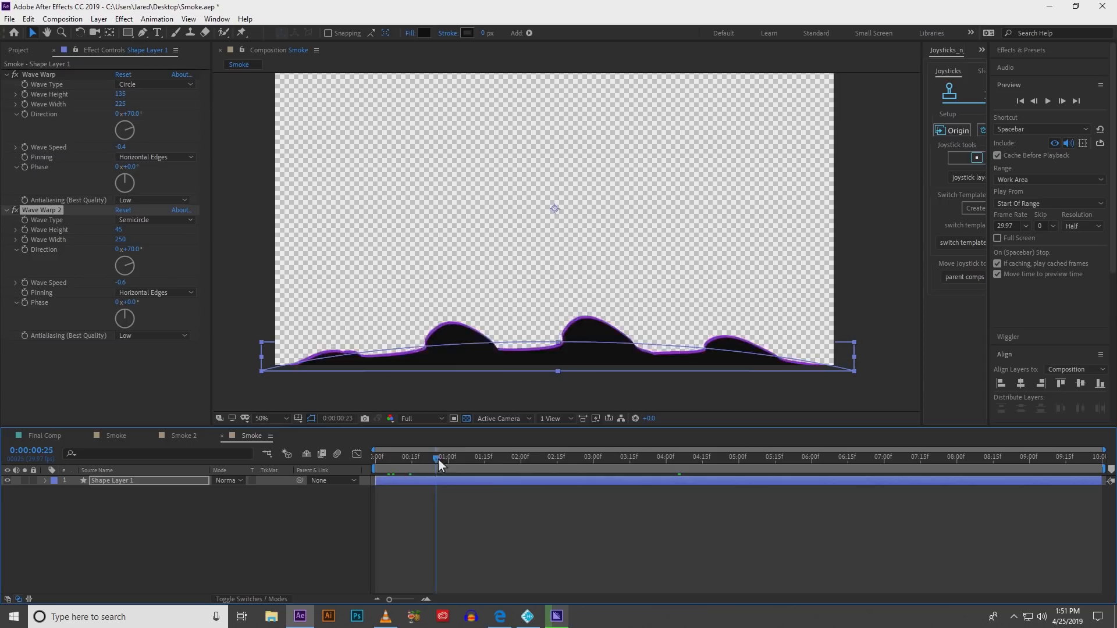
pyautogui.moveTo(438, 459); pyautogui.dragTo(528, 458)
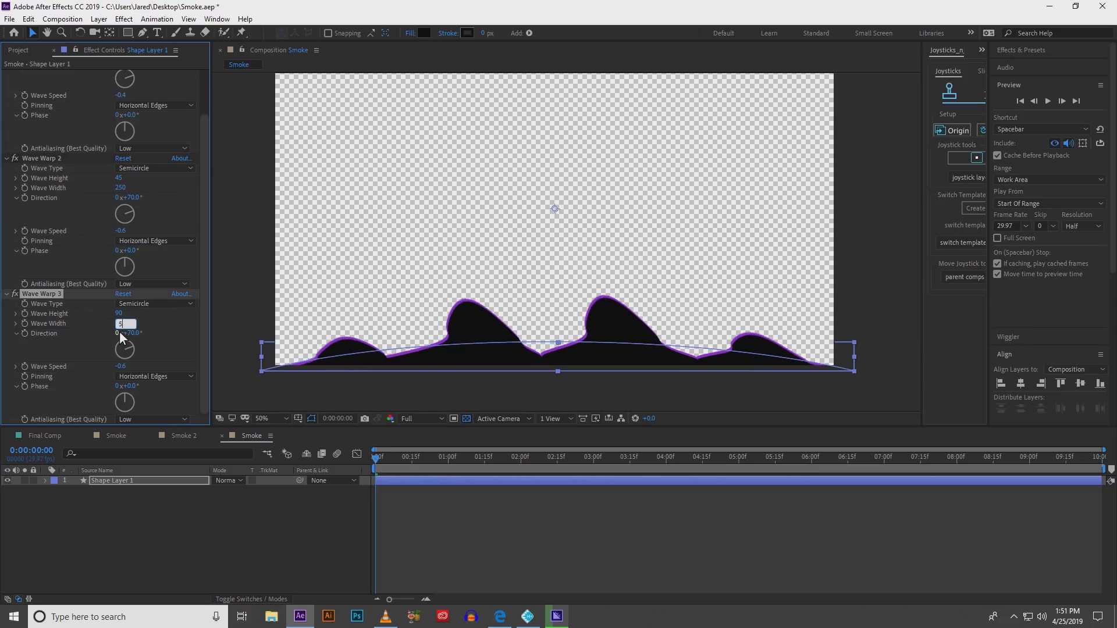
# Step: Give Wave Warp 3 width 540 and Circle waves, then collapse all three warps
pyautogui.write('540')
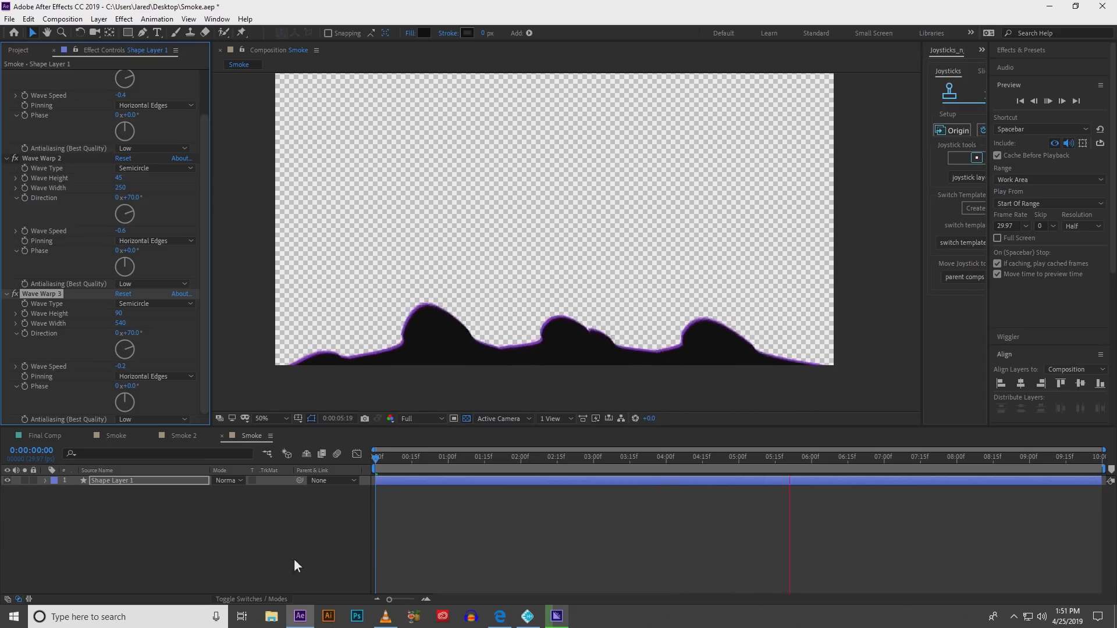
pyautogui.click(155, 304)
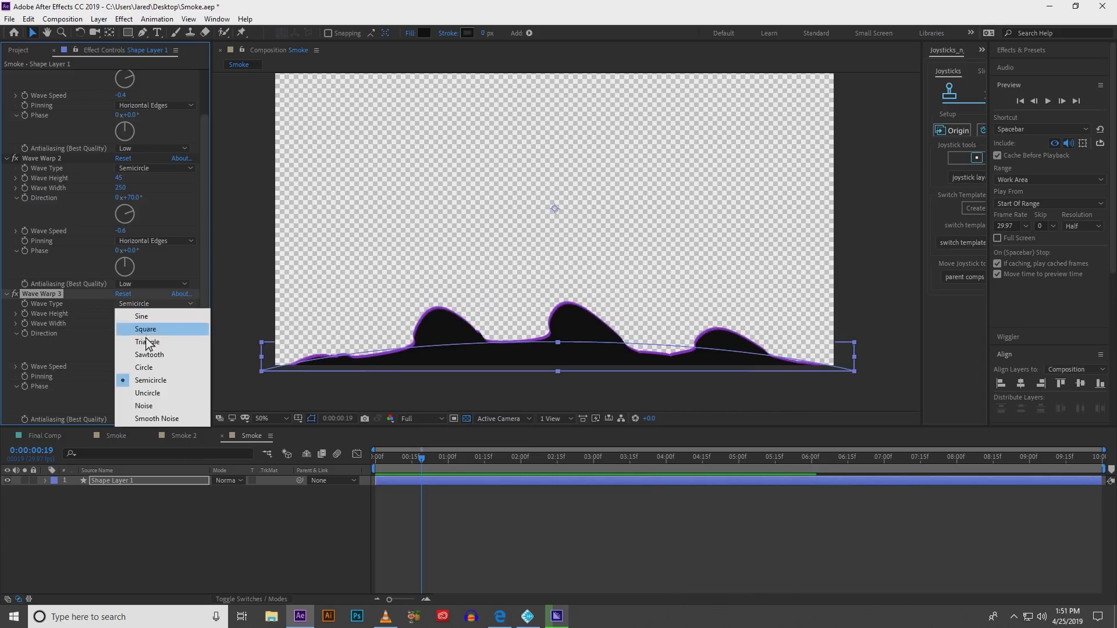
pyautogui.click(144, 367)
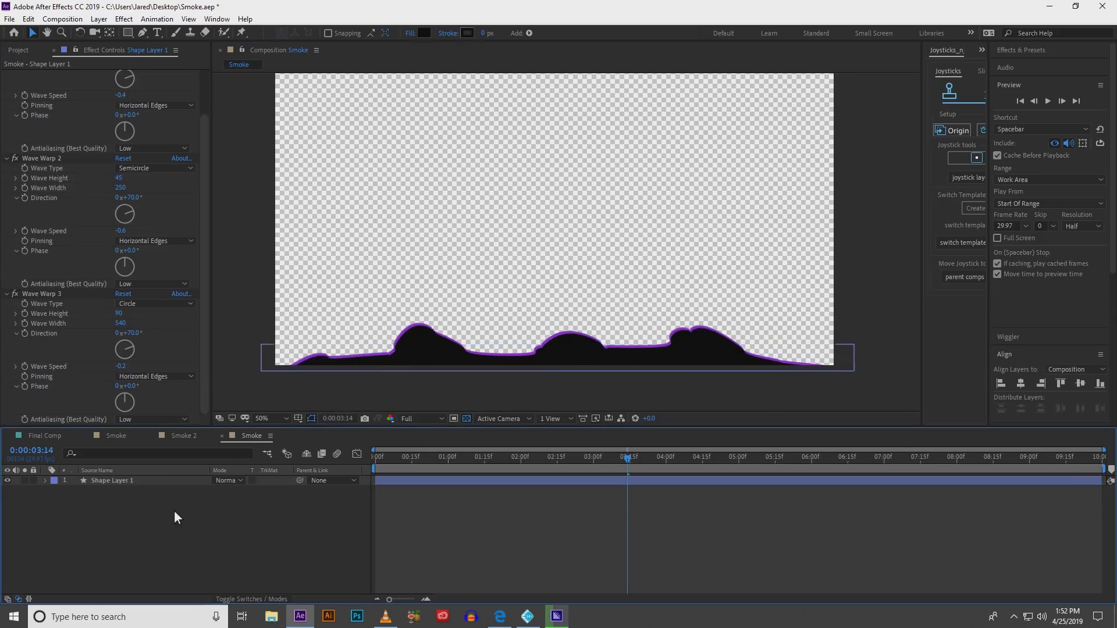
pyautogui.click(112, 480)
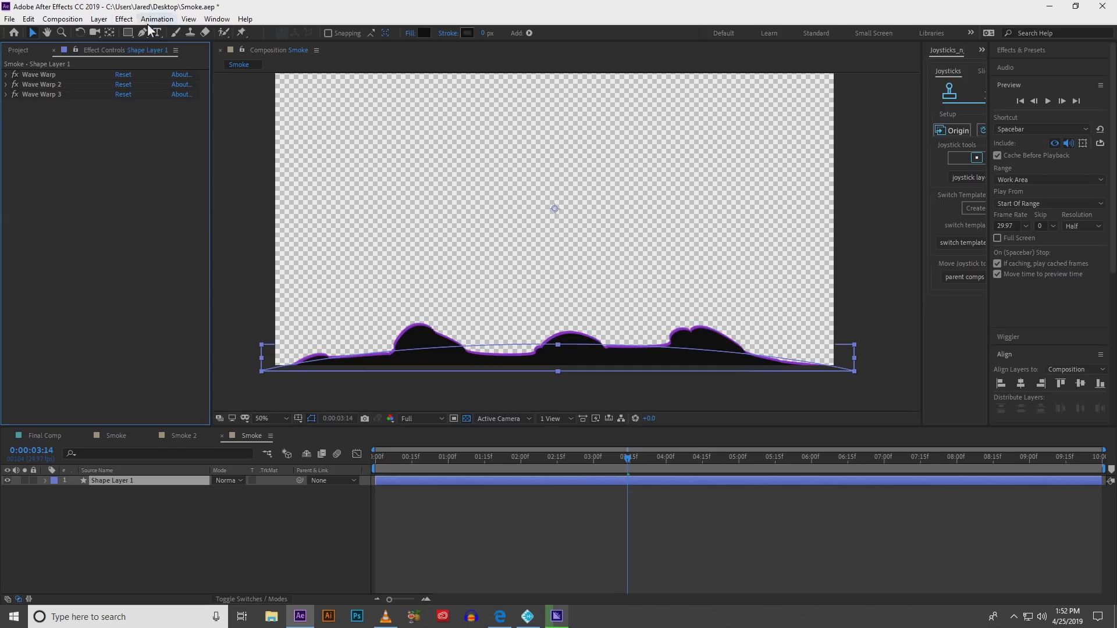
# Step: Add Turbulent Displace with Size 35 and the expression time on Evolution
pyautogui.click(122, 18)
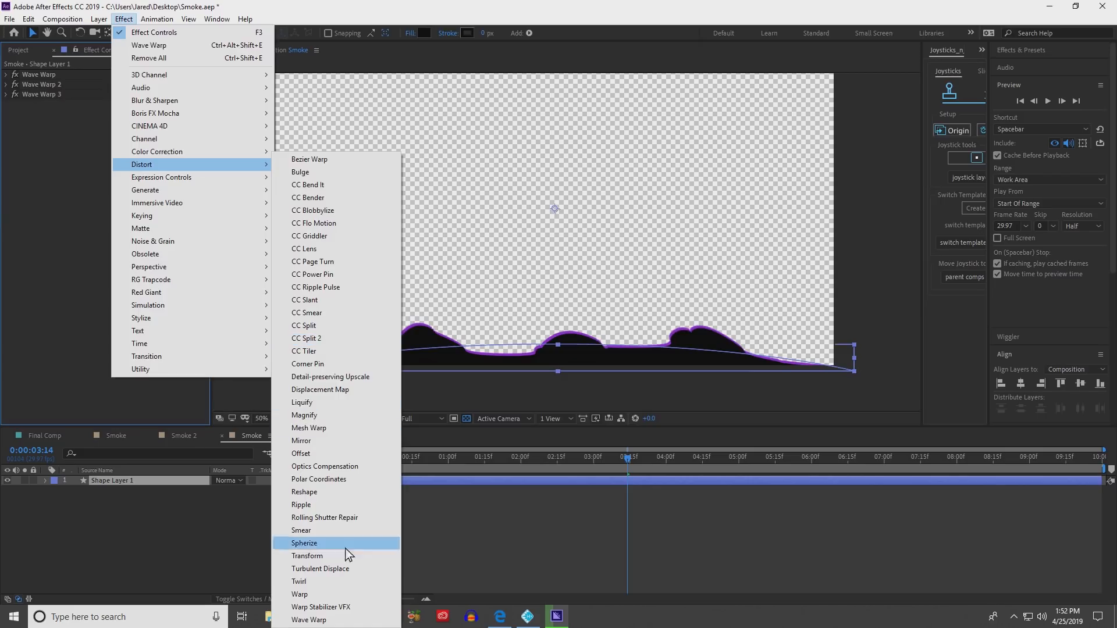
pyautogui.click(320, 569)
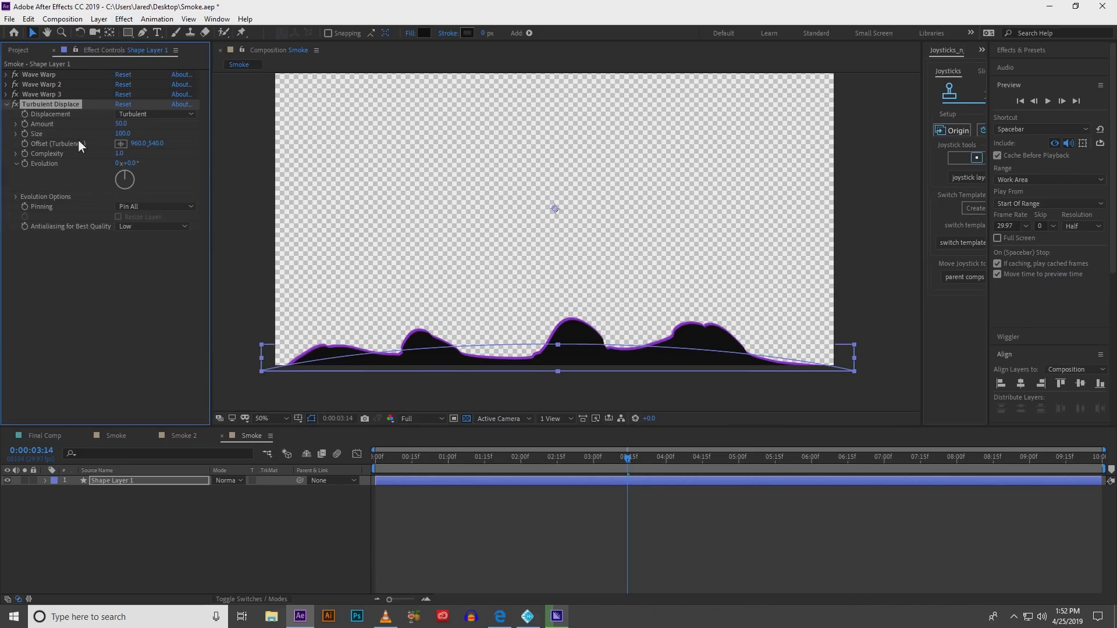
pyautogui.moveTo(81, 135)
pyautogui.write('25')
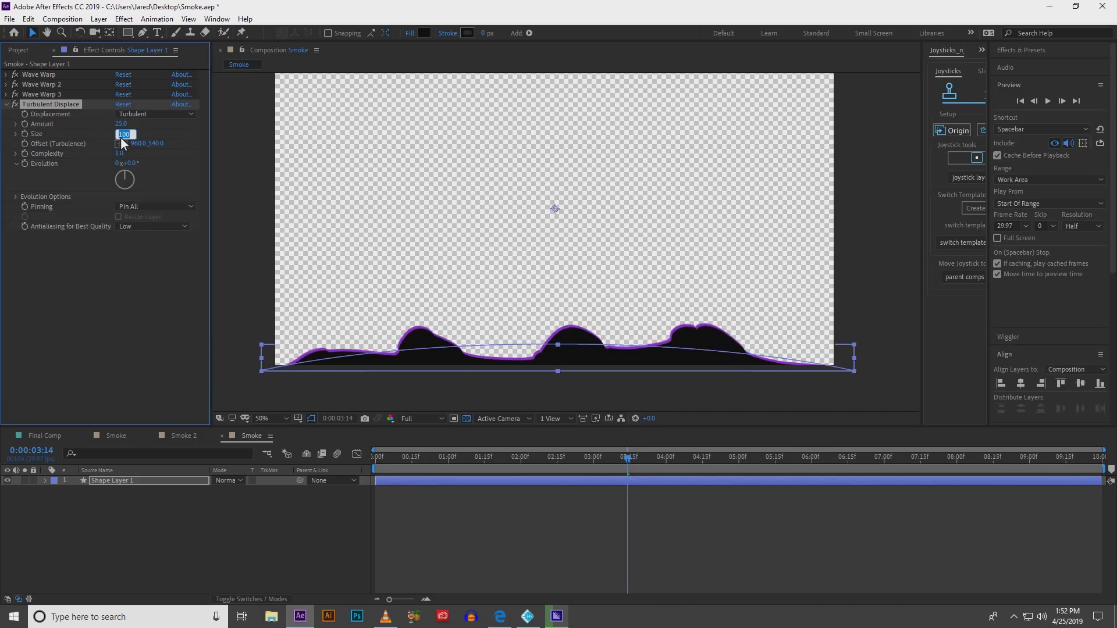
pyautogui.write('35.0')
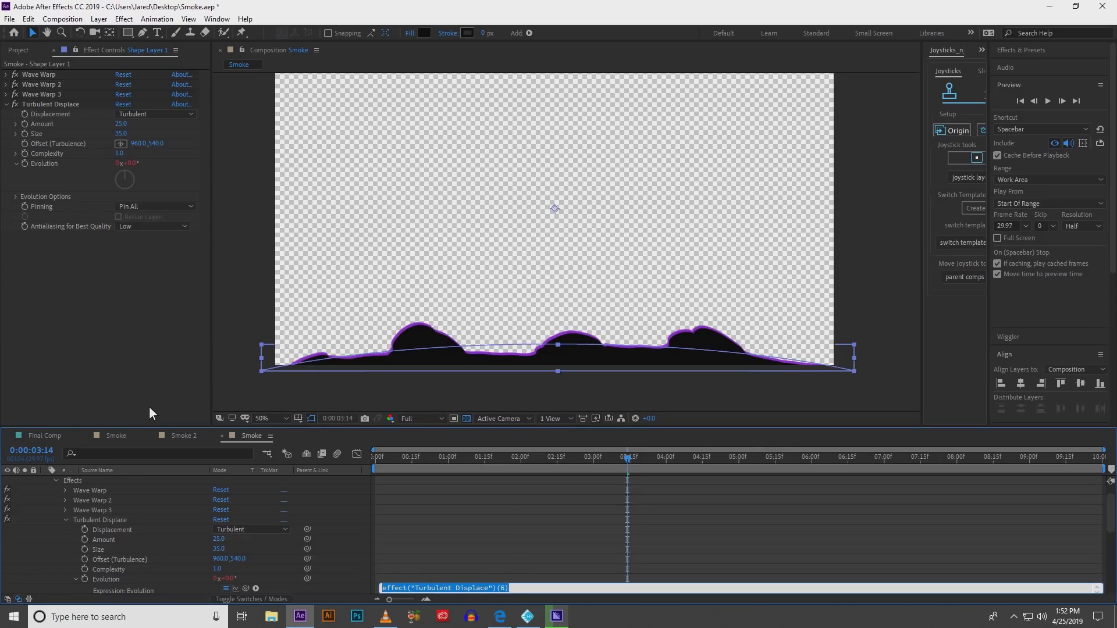
pyautogui.write('time')
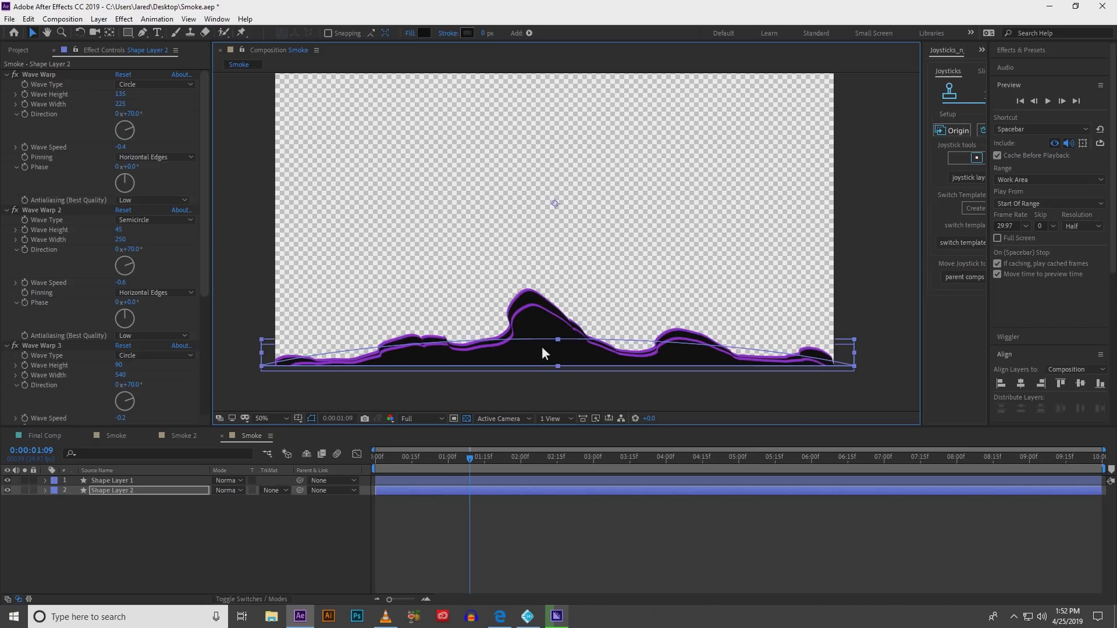
# Step: Shift the copied smoke shape right and offset its wave phase, then deselect
pyautogui.moveTo(544, 354); pyautogui.dragTo(556, 338)
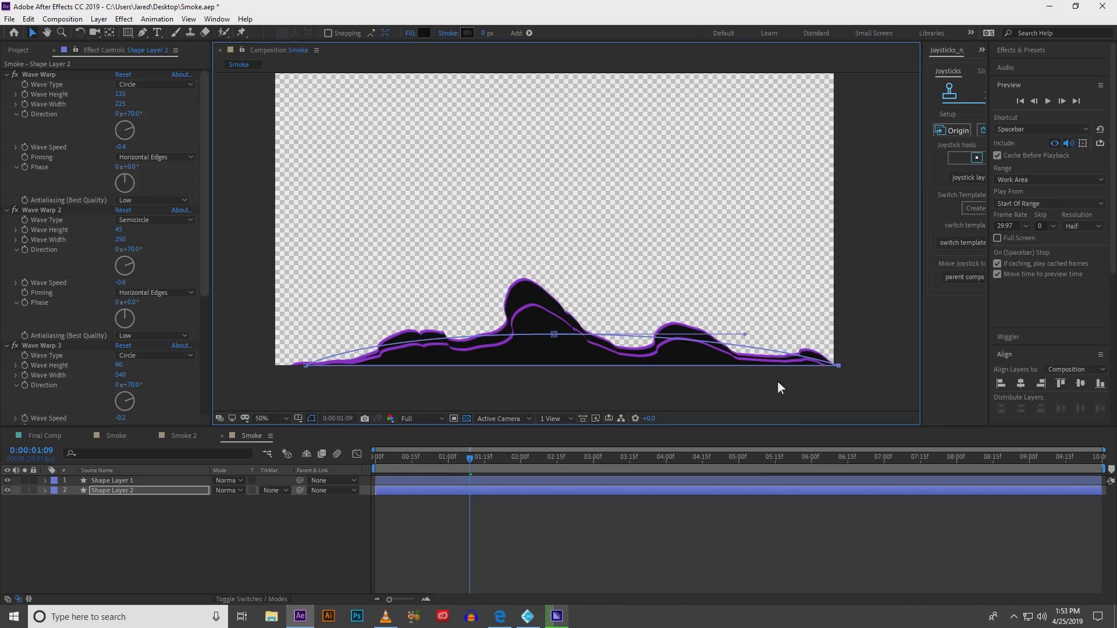
pyautogui.moveTo(77, 414)
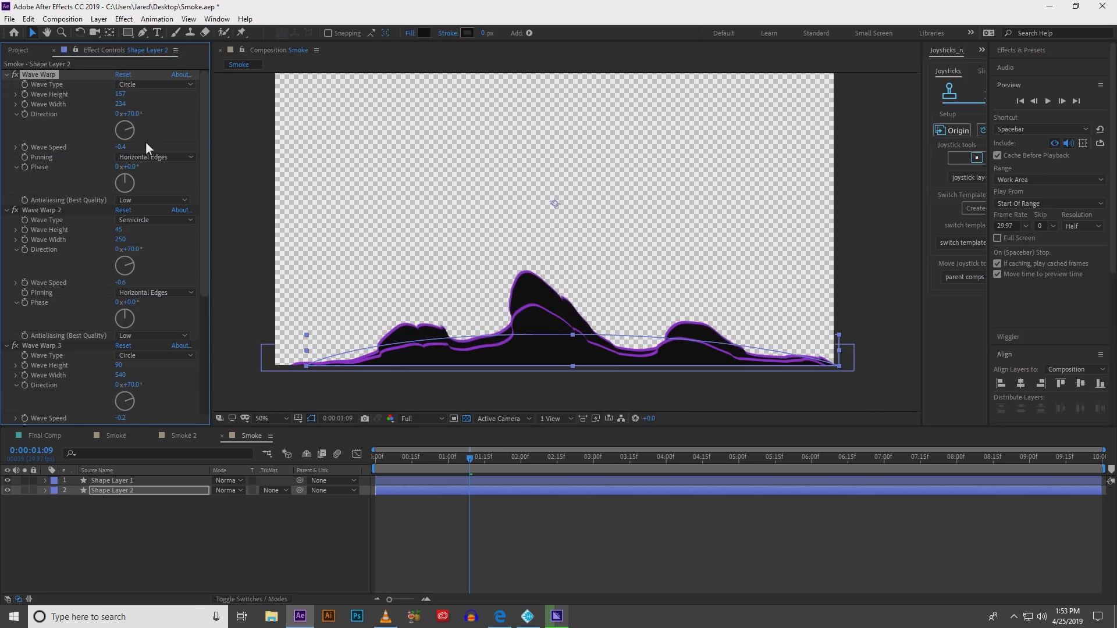
pyautogui.moveTo(106, 166)
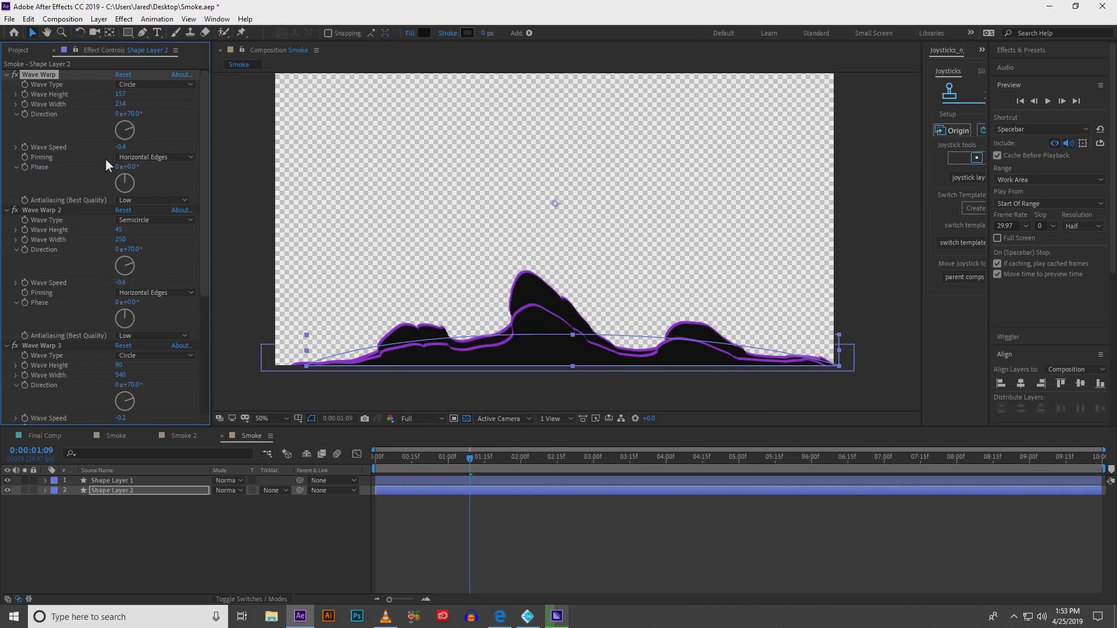
pyautogui.moveTo(127, 167); pyautogui.dragTo(142, 167)
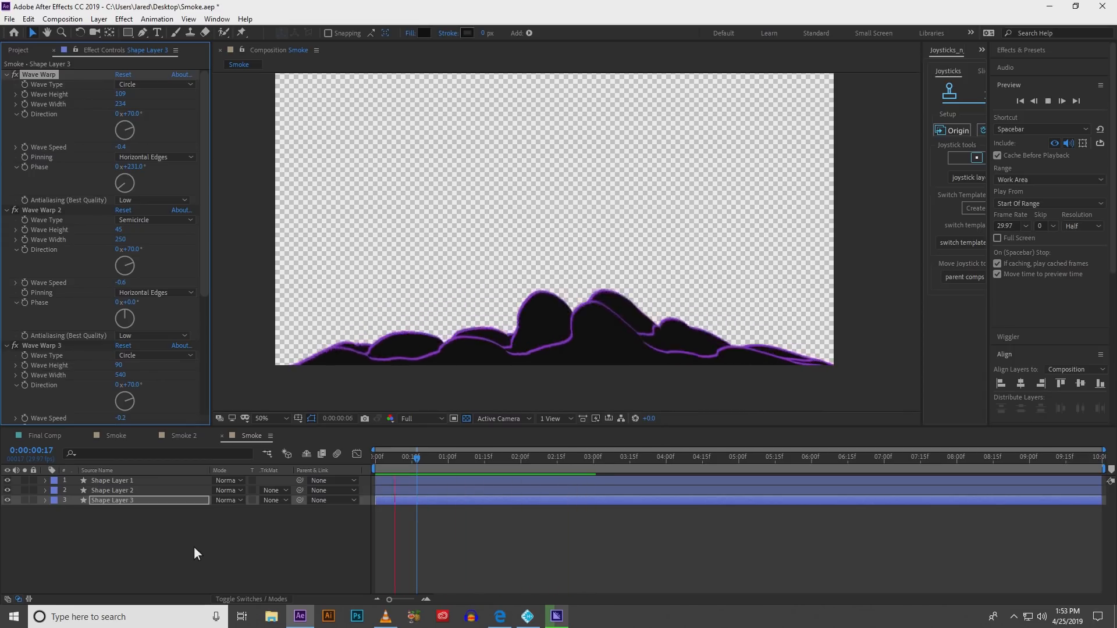
pyautogui.click(450, 456)
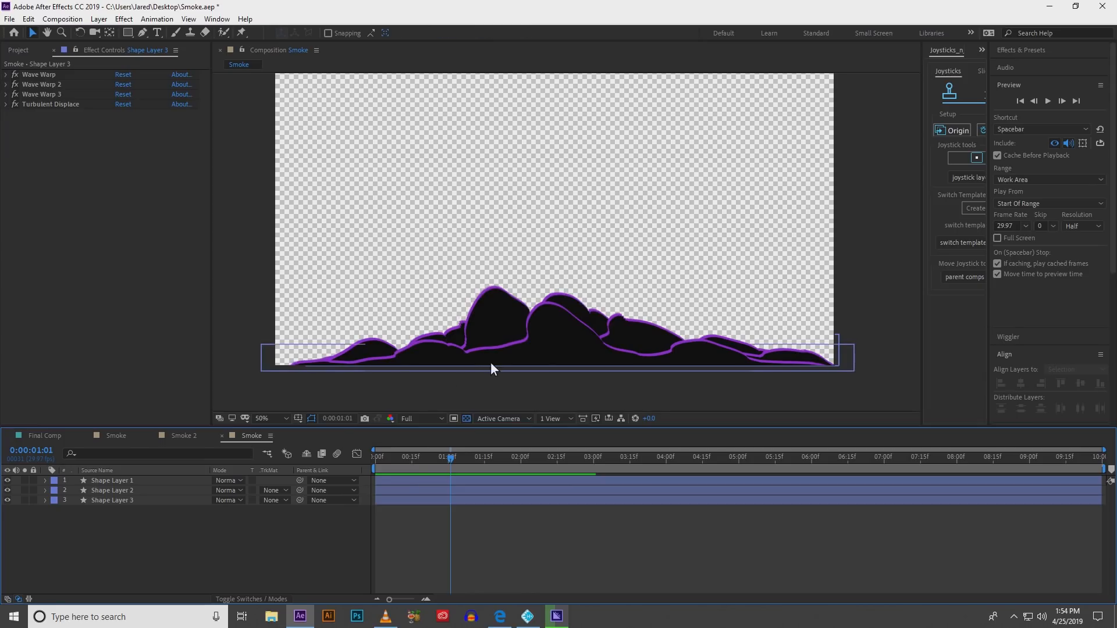
# Step: Select all three smoke shape layers together to move them up the frame
pyautogui.click(112, 480)
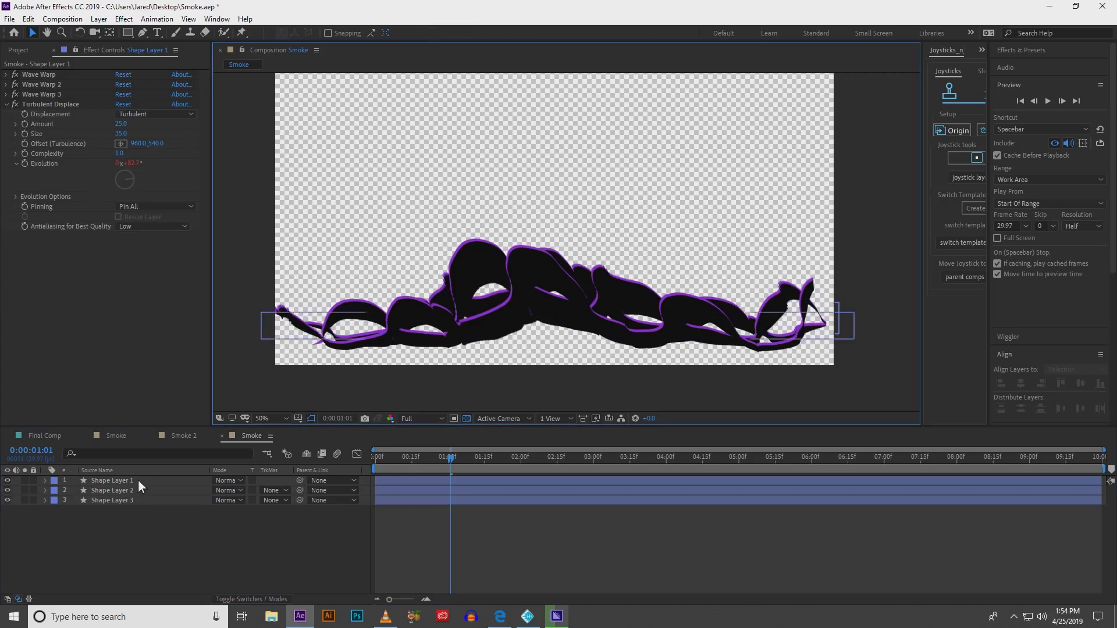
pyautogui.click(112, 500)
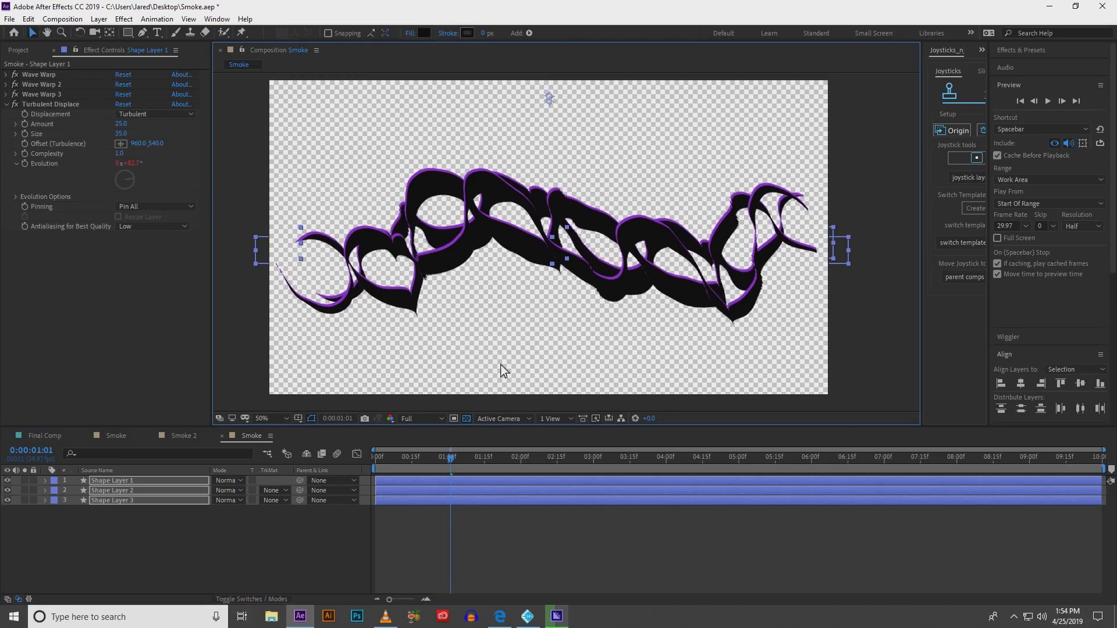
pyautogui.moveTo(150, 567)
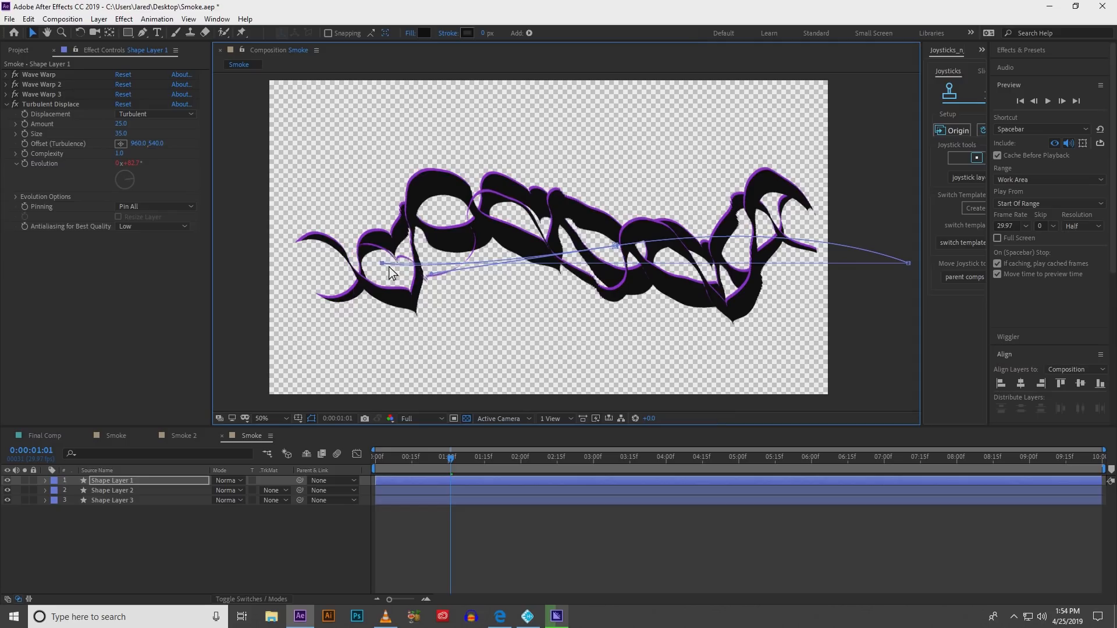
# Step: Bend the smoke's motion path across the frame and solo Shape Layer 2 for editing
pyautogui.moveTo(392, 275); pyautogui.dragTo(651, 252)
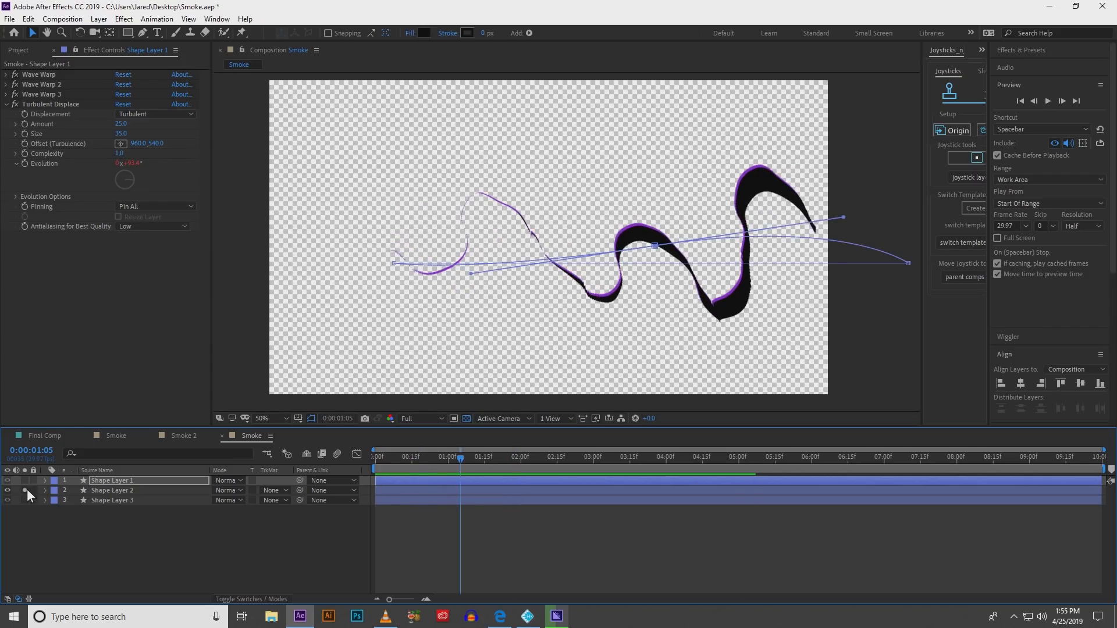
pyautogui.click(111, 490)
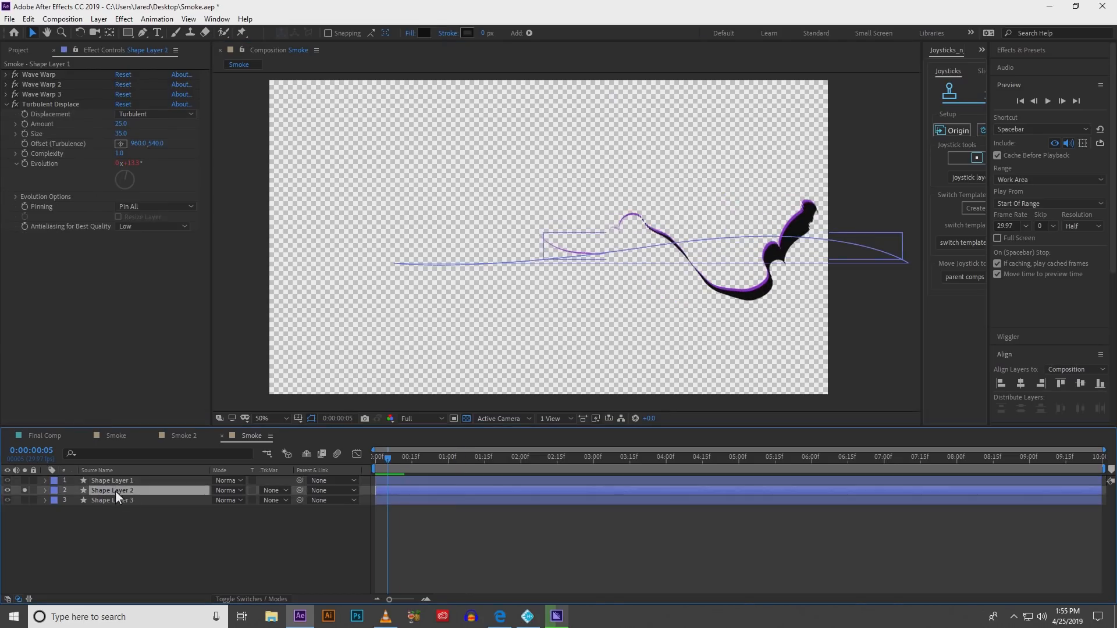
pyautogui.click(111, 490)
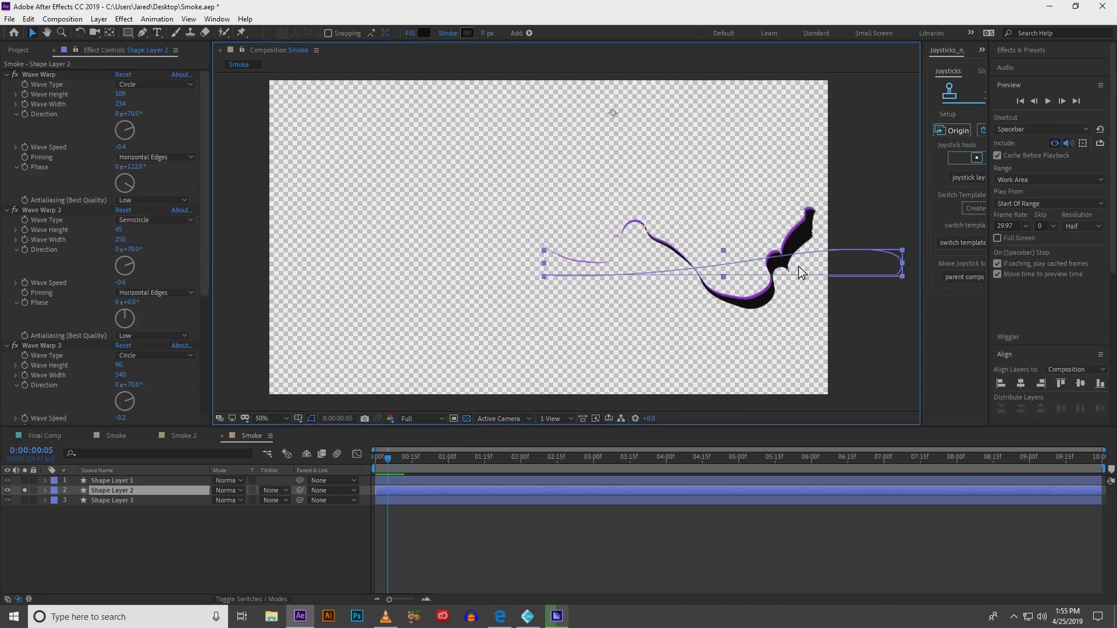
pyautogui.click(111, 499)
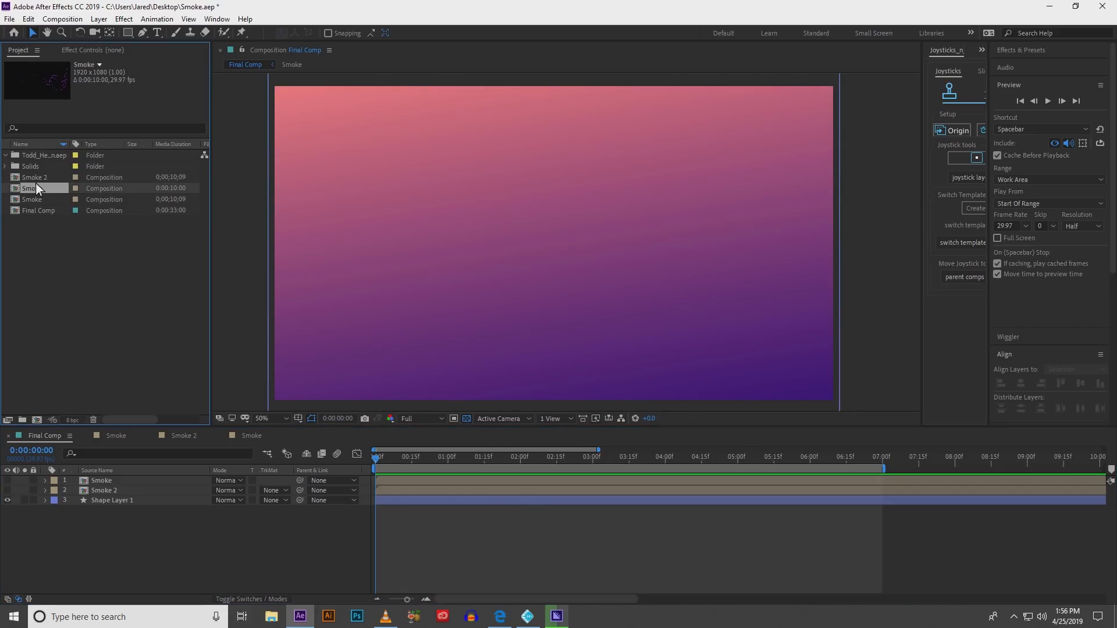
# Step: Place the Smoke composition from the Project panel into Final Comp and deselect it
pyautogui.click(33, 199)
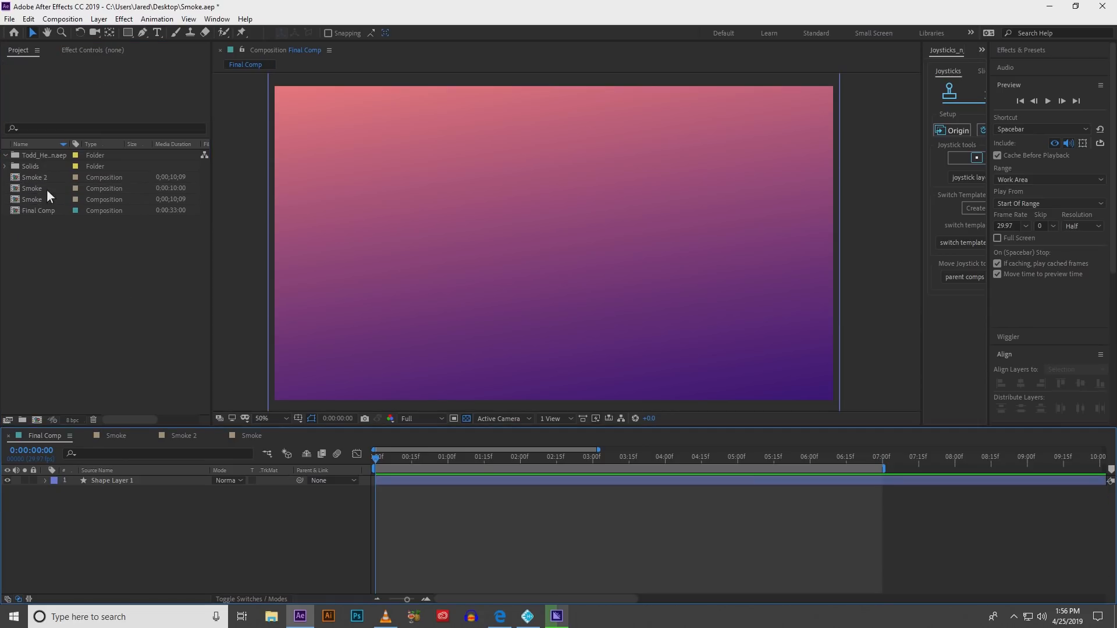
pyautogui.click(32, 188)
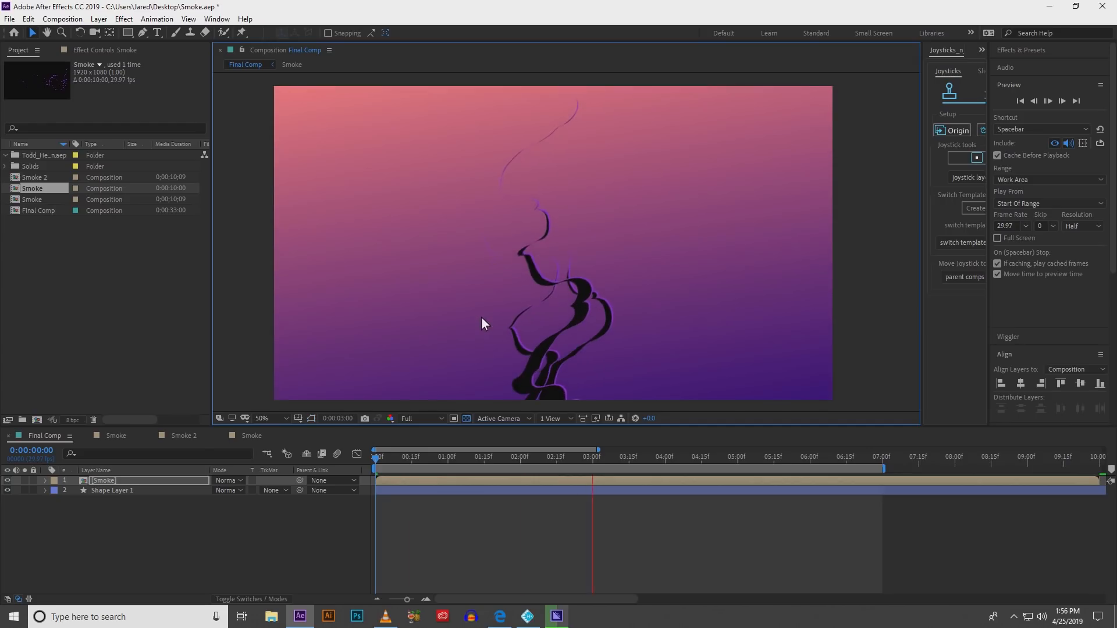
pyautogui.click(634, 456)
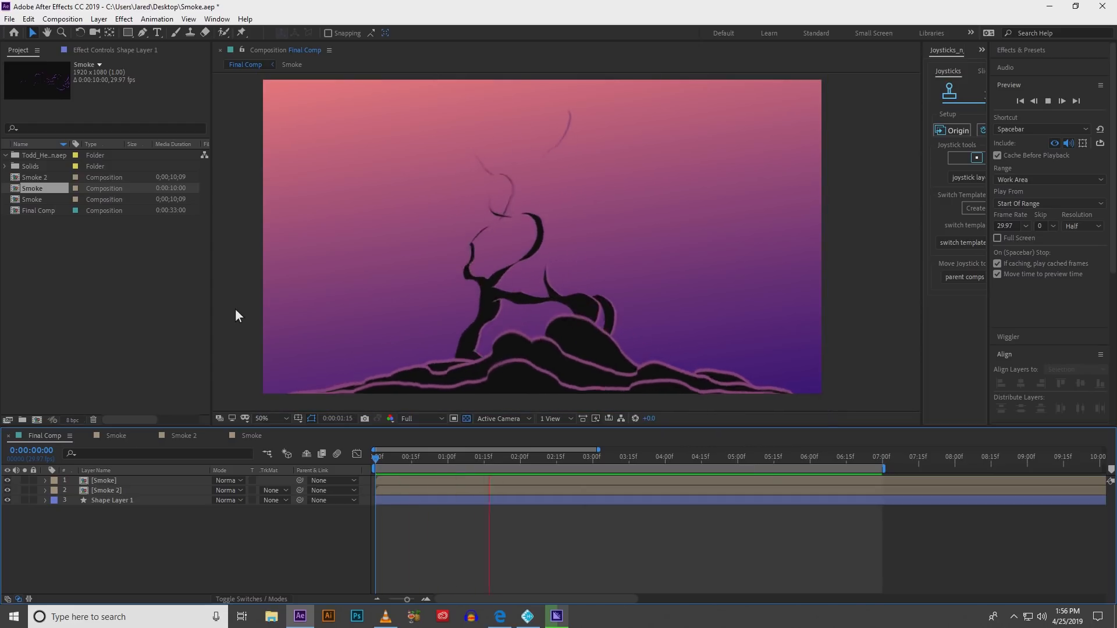
pyautogui.click(633, 456)
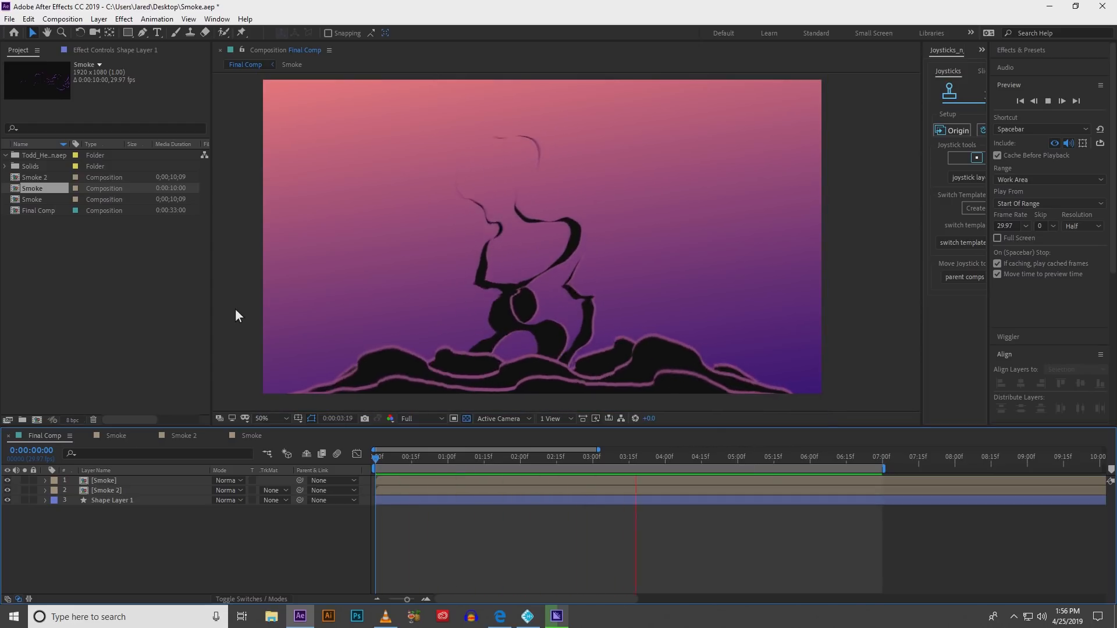